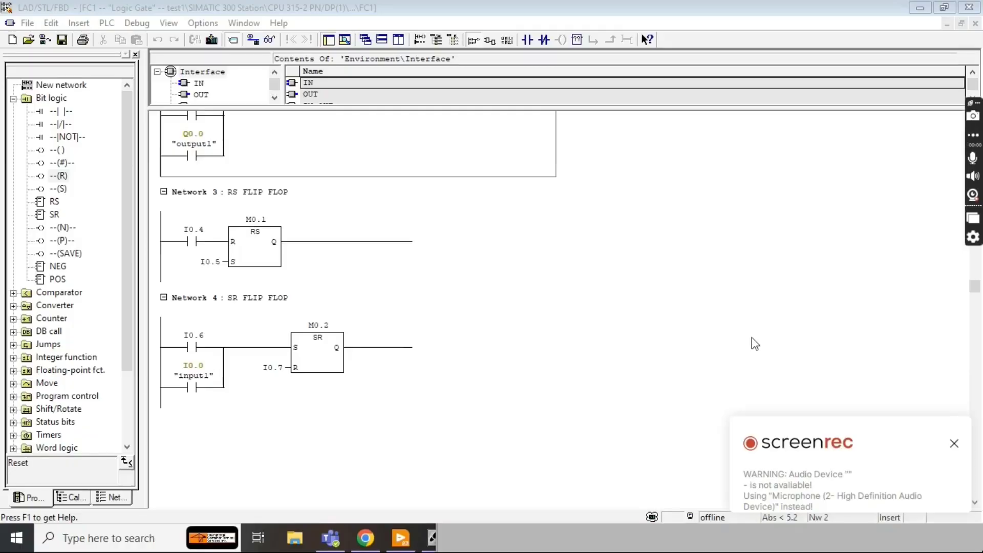
{"action": "mouse_move", "coordinate": [541, 313]}
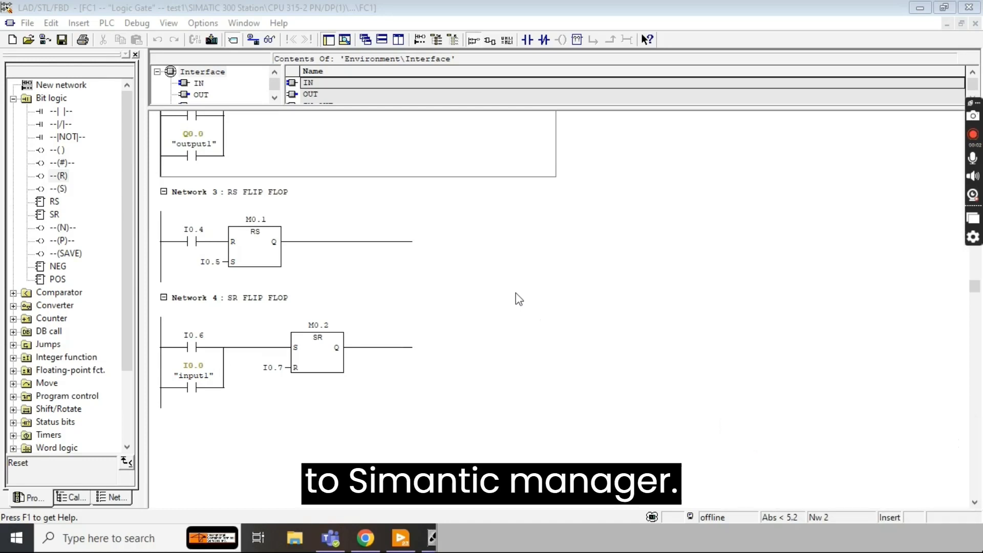
{"action": "mouse_move", "coordinate": [402, 269]}
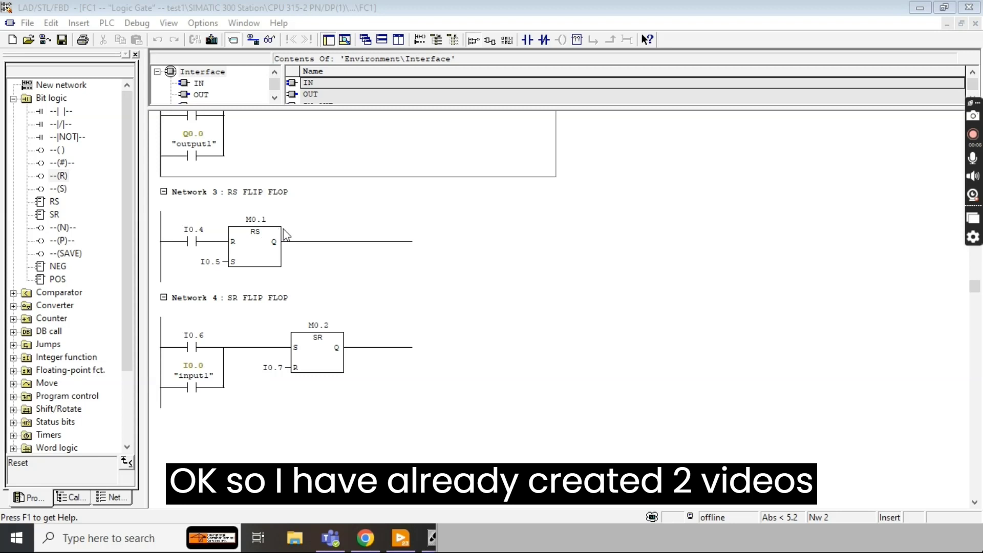
{"action": "mouse_move", "coordinate": [225, 167]}
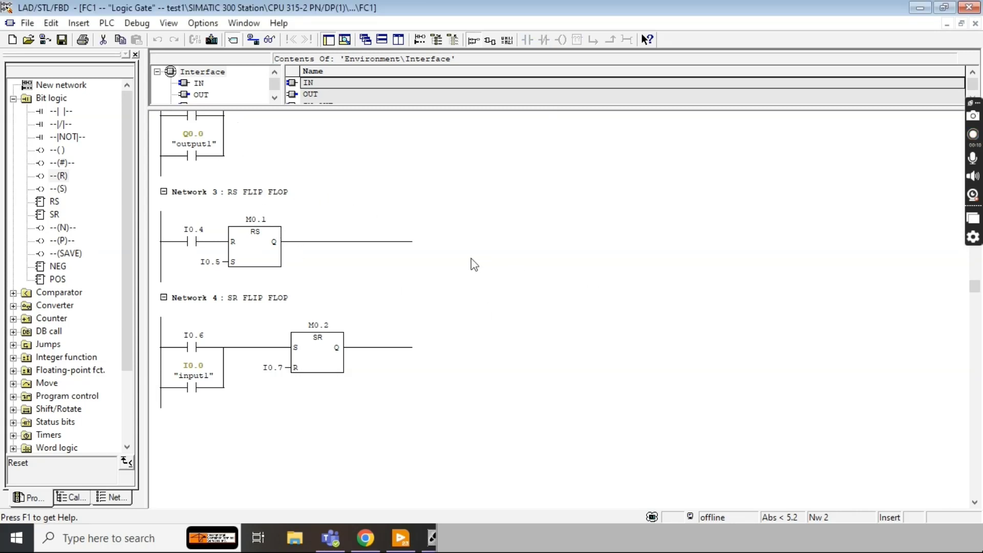
{"action": "mouse_move", "coordinate": [259, 74]}
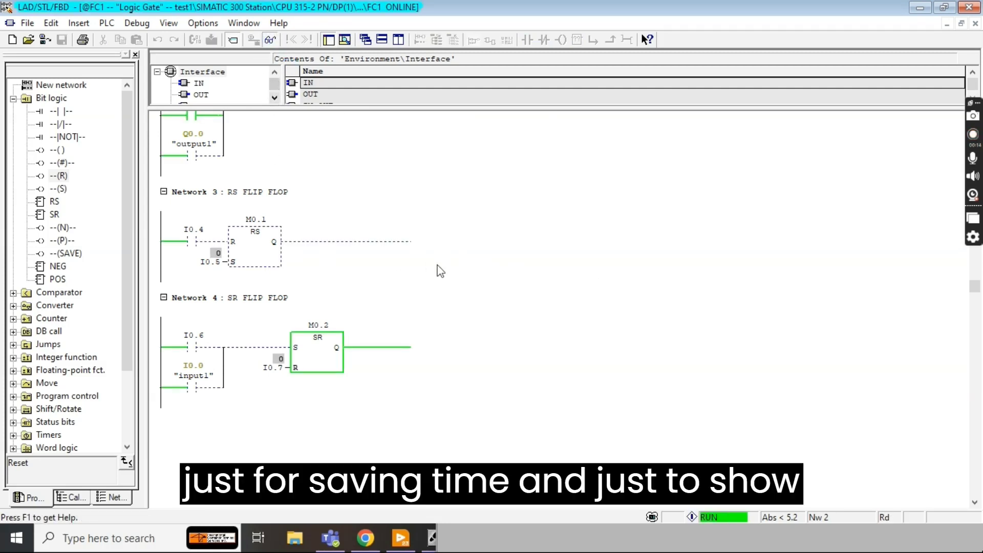
- Turn on online monitoring of FC1 and view Network 1 with live signal states
{"action": "scroll", "scroll_direction": "up", "scroll_amount": 3}
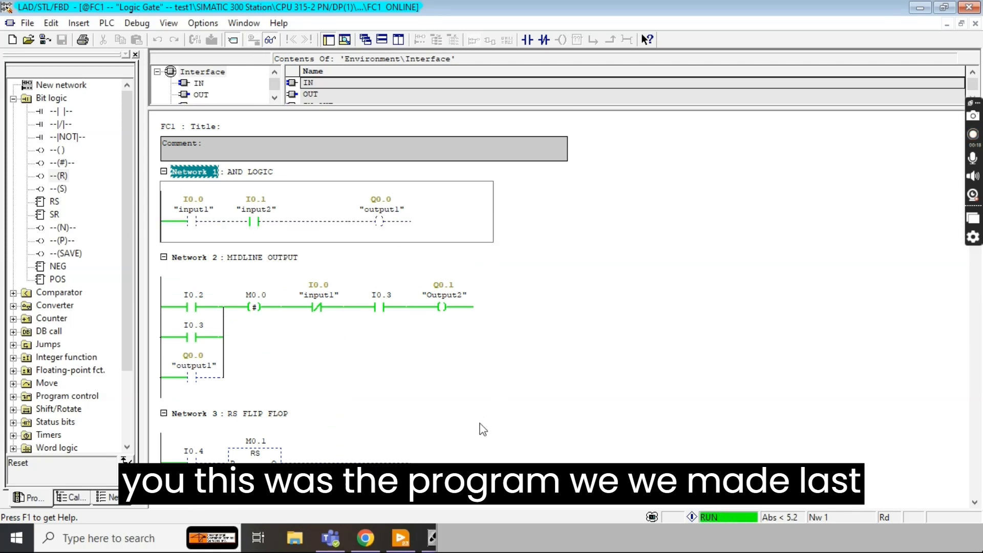
{"action": "left_click", "coordinate": [193, 413]}
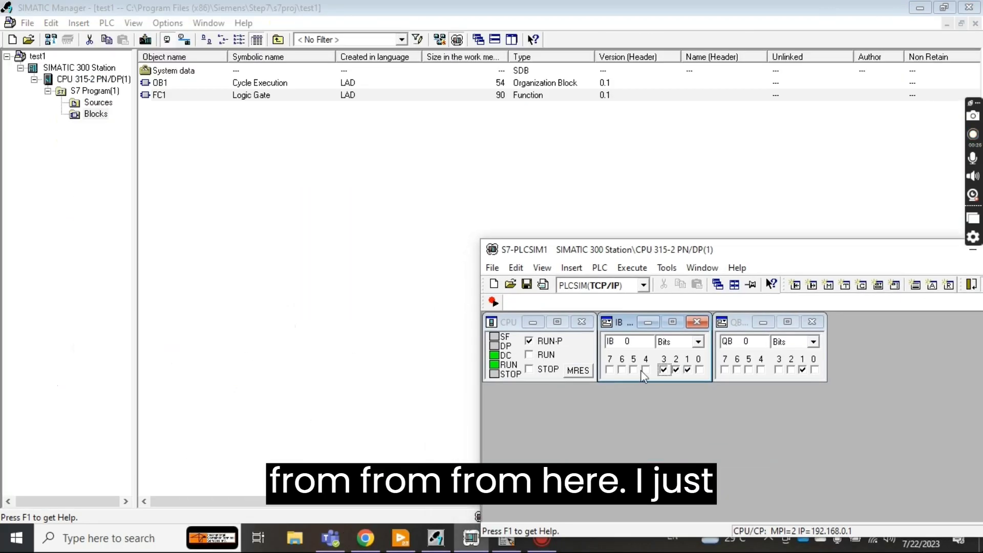
- Switch off the two set input bits in the PLCSIM IB0 window
{"action": "left_click", "coordinate": [675, 370]}
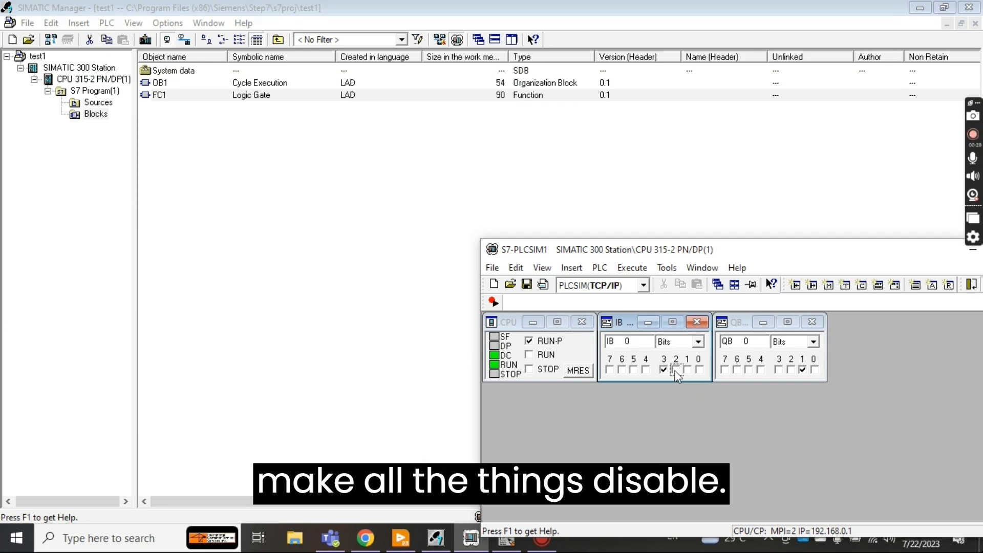
{"action": "left_click", "coordinate": [664, 369]}
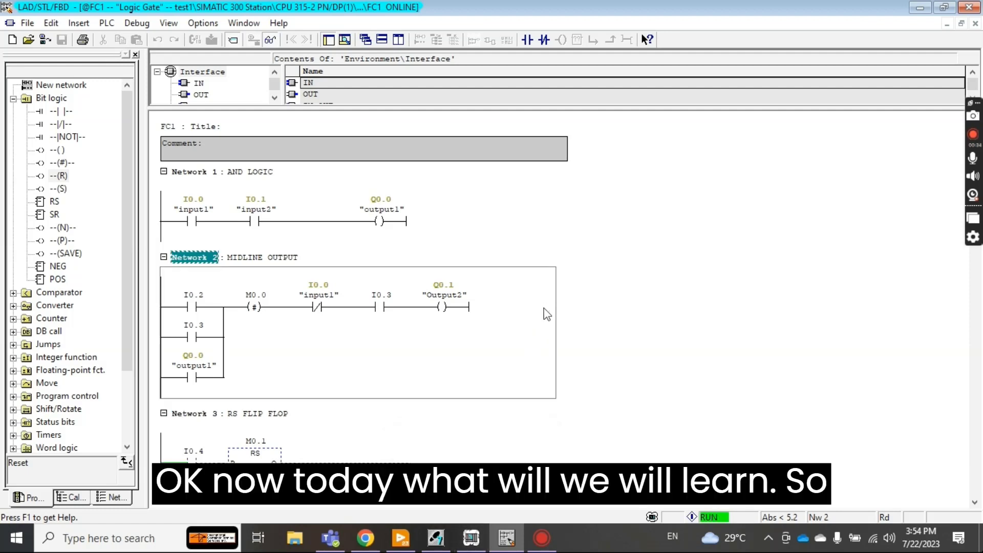
{"action": "scroll", "scroll_direction": "down", "scroll_amount": 3}
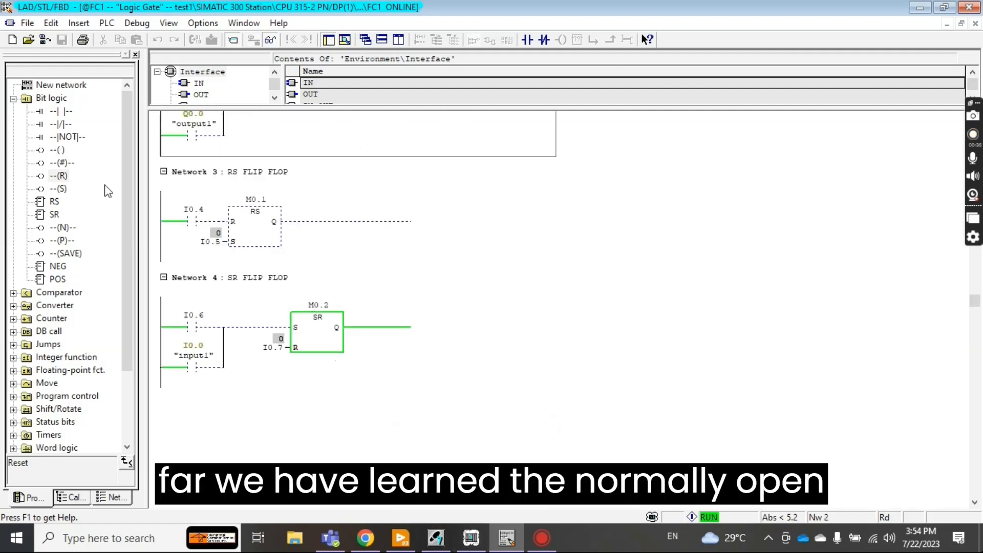
{"action": "mouse_move", "coordinate": [68, 122]}
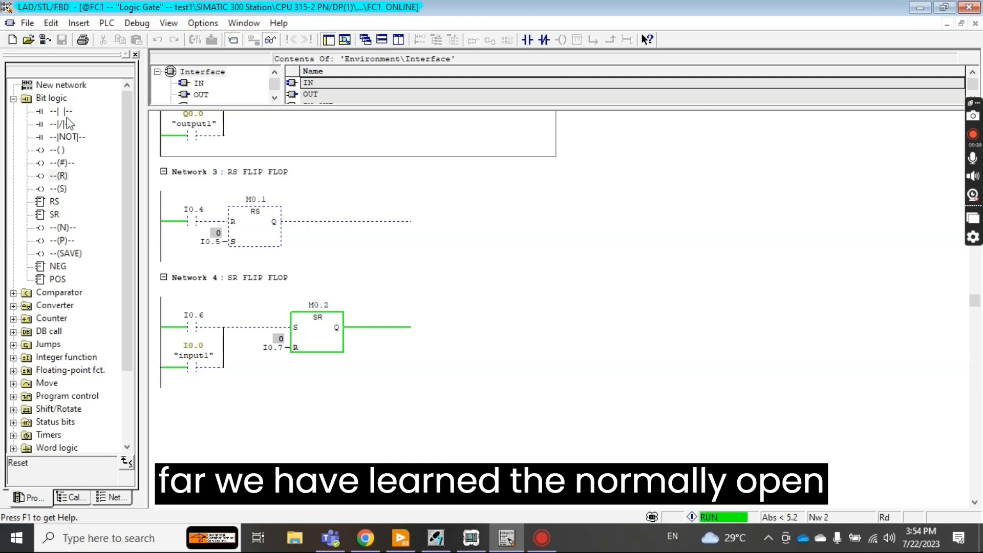
{"action": "mouse_move", "coordinate": [80, 145]}
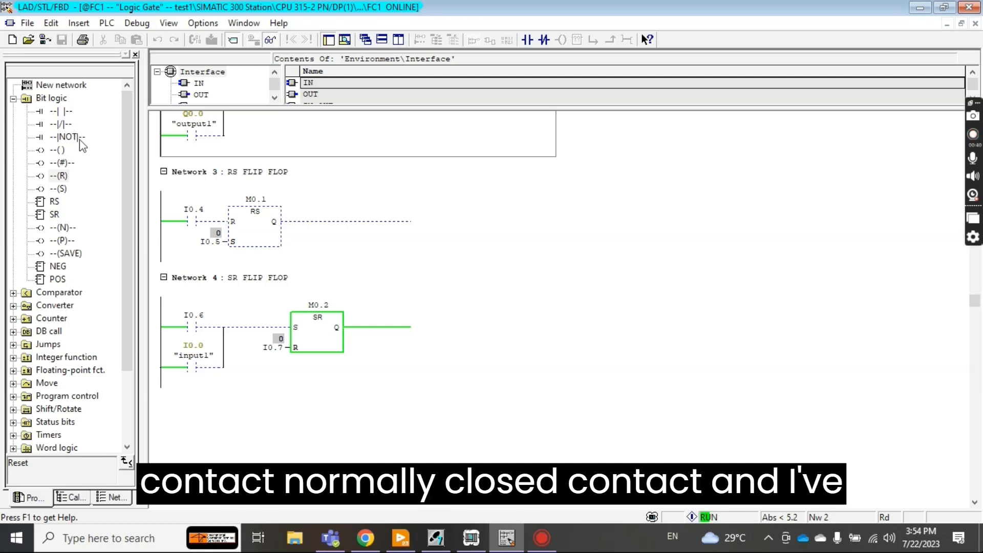
{"action": "mouse_move", "coordinate": [71, 167]}
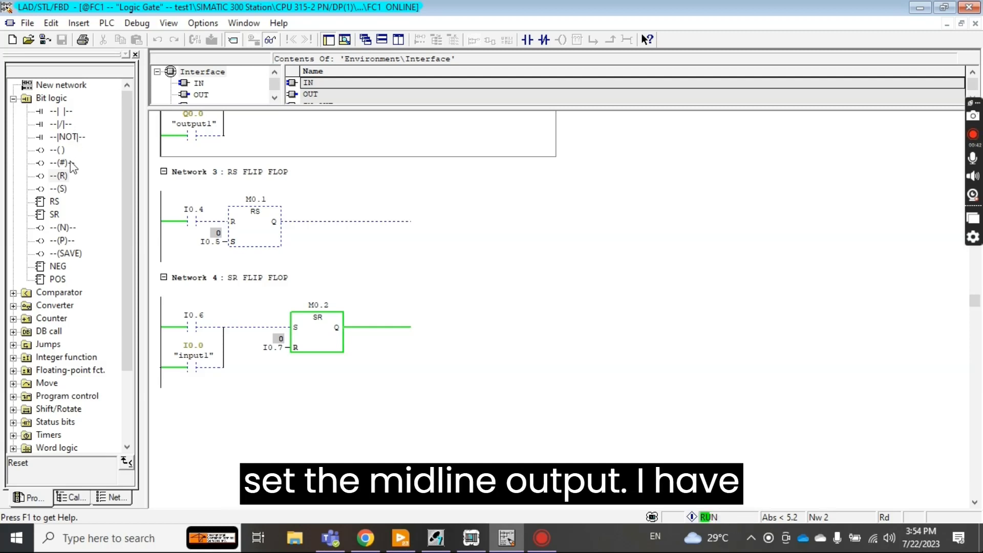
{"action": "mouse_move", "coordinate": [350, 185]}
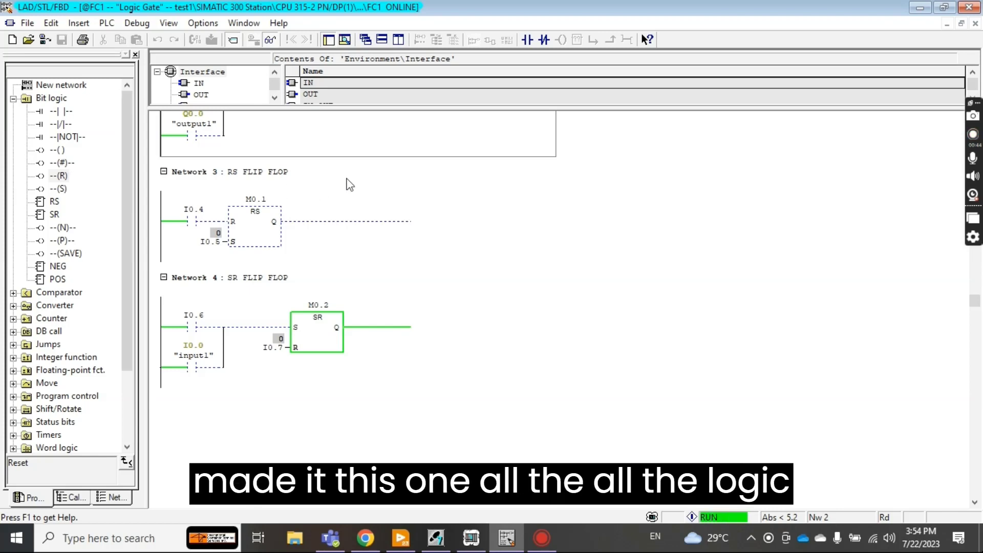
{"action": "mouse_move", "coordinate": [71, 168]}
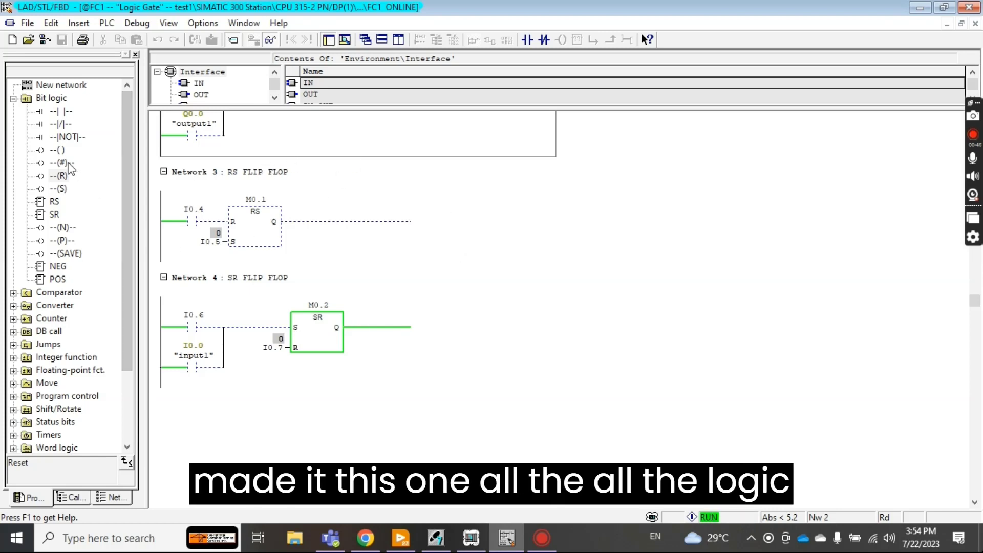
{"action": "mouse_move", "coordinate": [198, 242]}
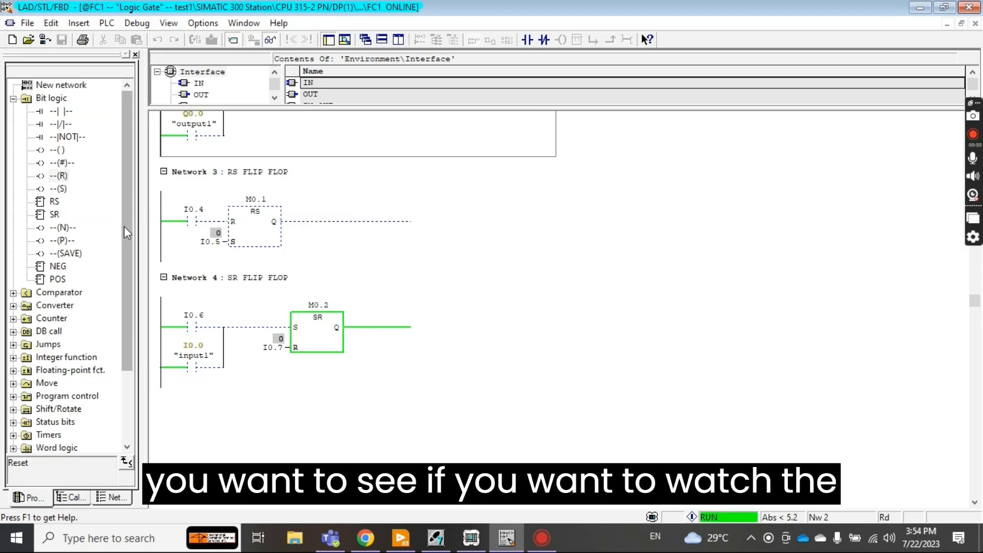
{"action": "mouse_move", "coordinate": [358, 295]}
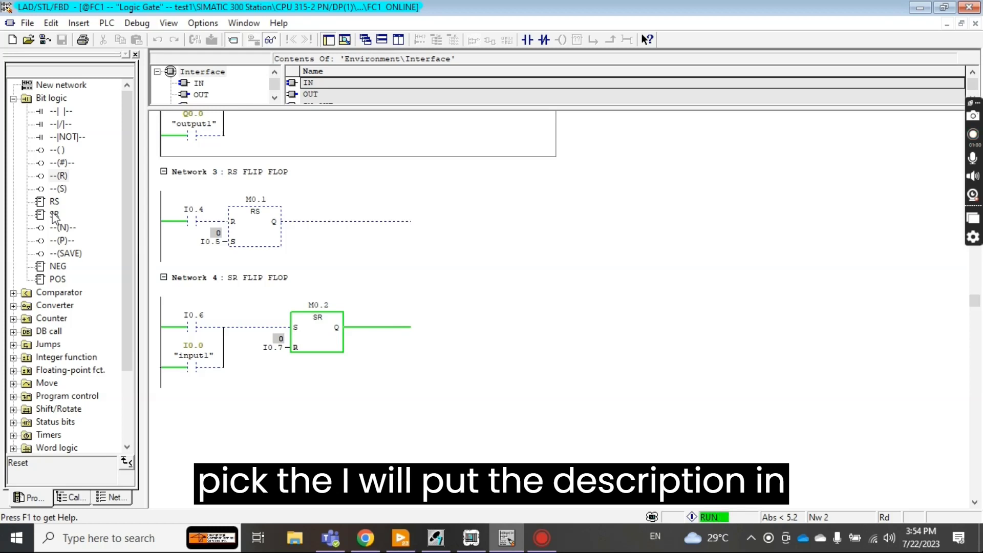
{"action": "mouse_move", "coordinate": [373, 195]}
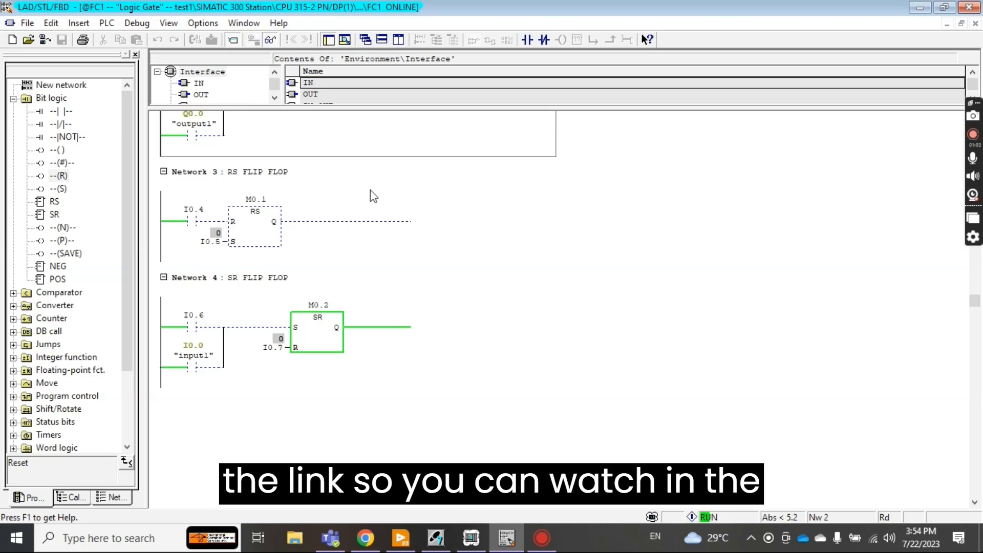
{"action": "scroll", "scroll_direction": "up", "scroll_amount": 3}
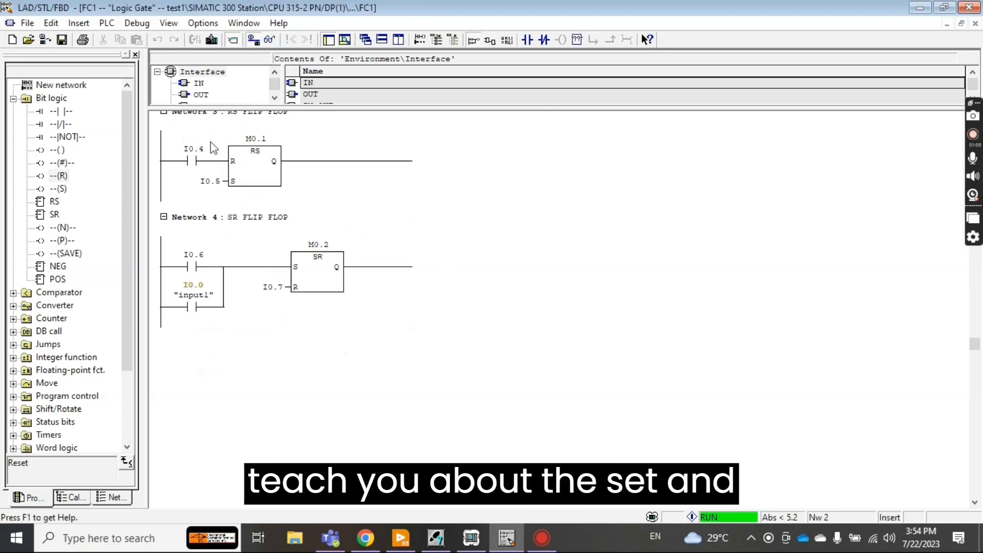
{"action": "mouse_move", "coordinate": [92, 165]}
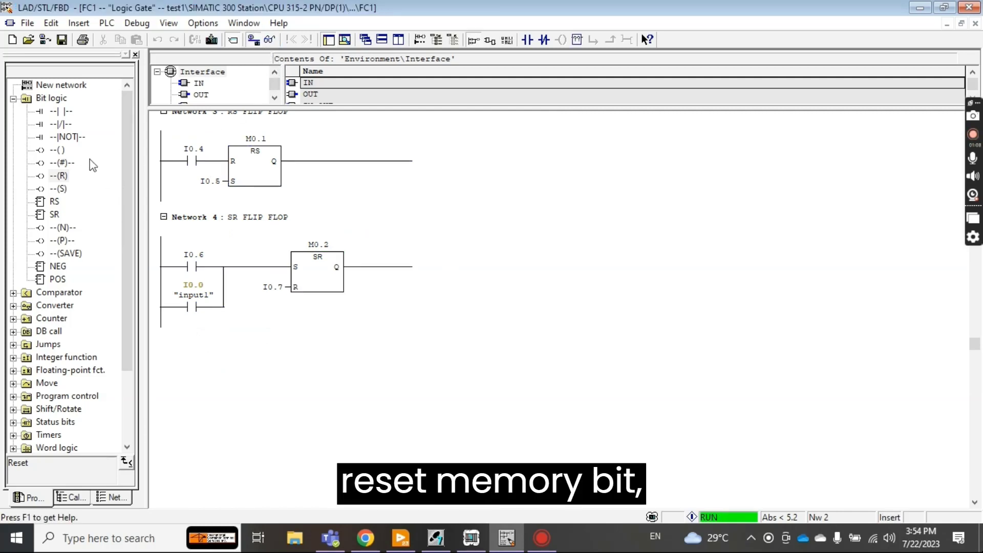
- Add Network 5 with a normally open contact driving an output coil, addresses still unassigned
{"action": "left_click", "coordinate": [57, 188]}
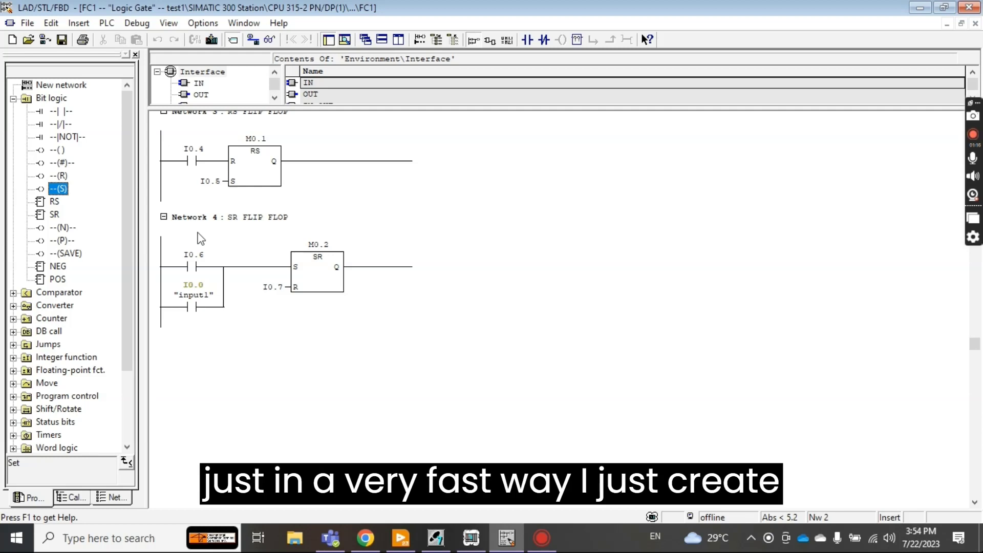
{"action": "left_click", "coordinate": [191, 217]}
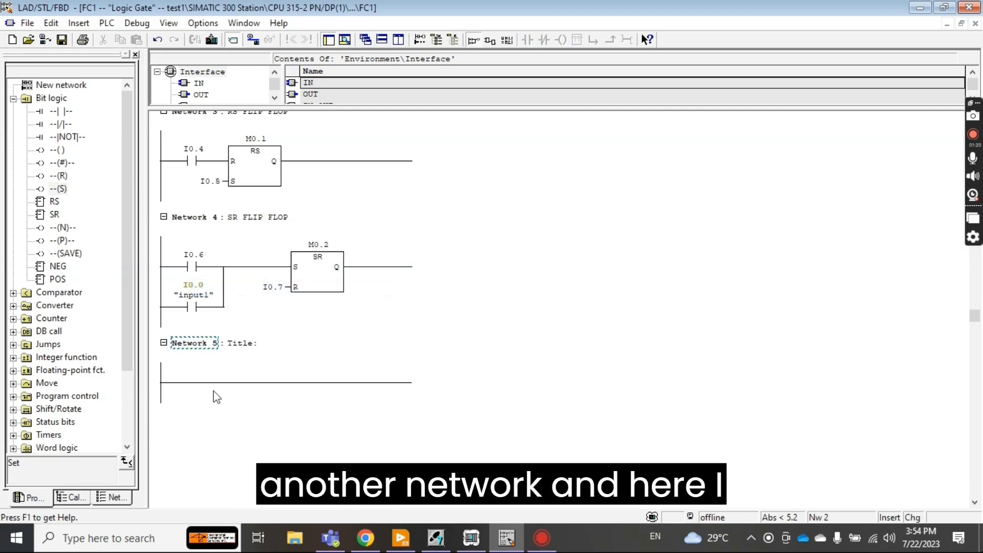
{"action": "left_click", "coordinate": [251, 382]}
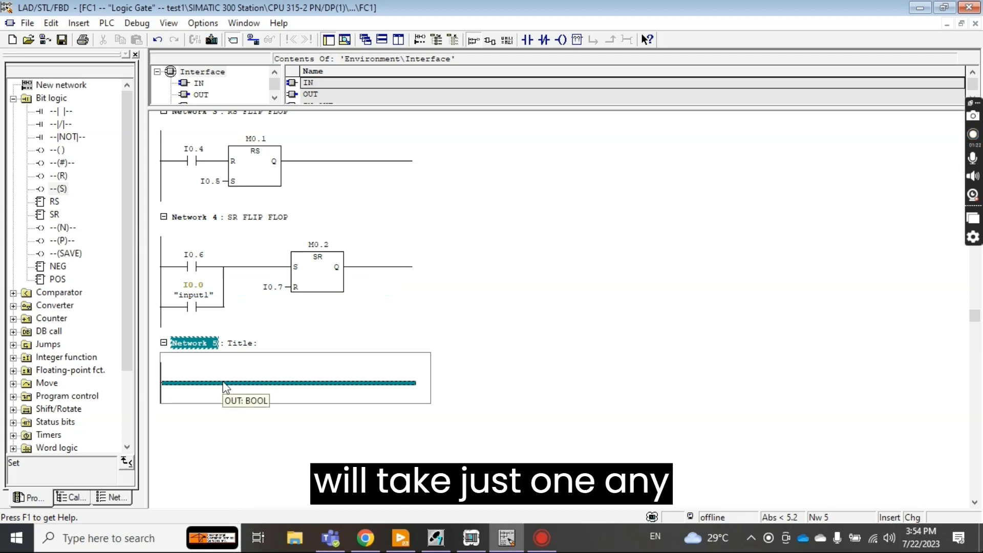
{"action": "mouse_move", "coordinate": [535, 49]}
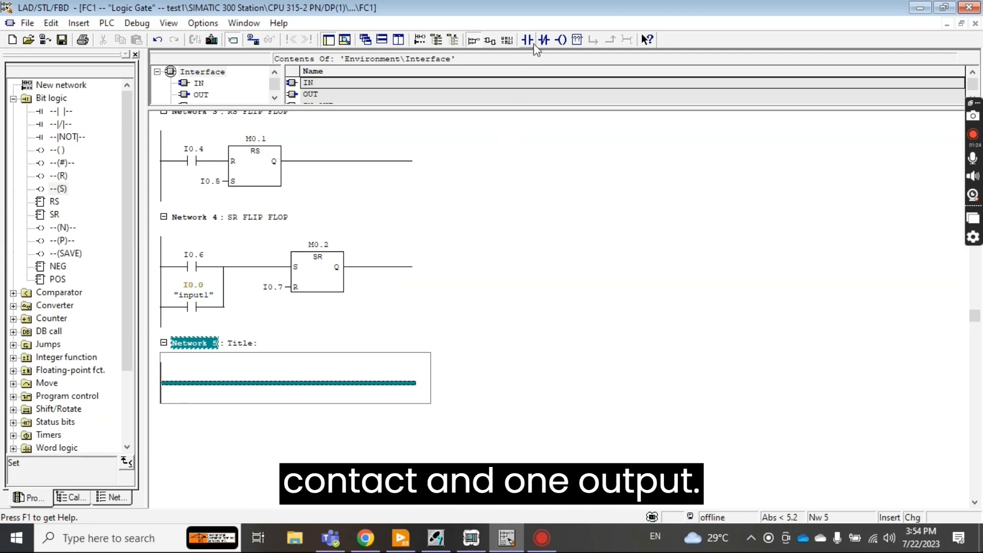
{"action": "left_click", "coordinate": [560, 40]}
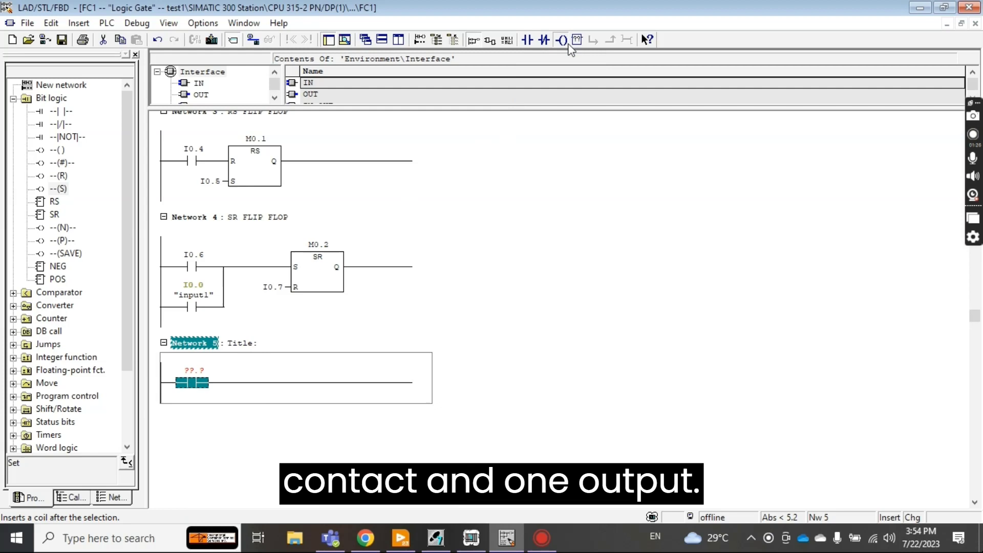
{"action": "left_click", "coordinate": [561, 40]}
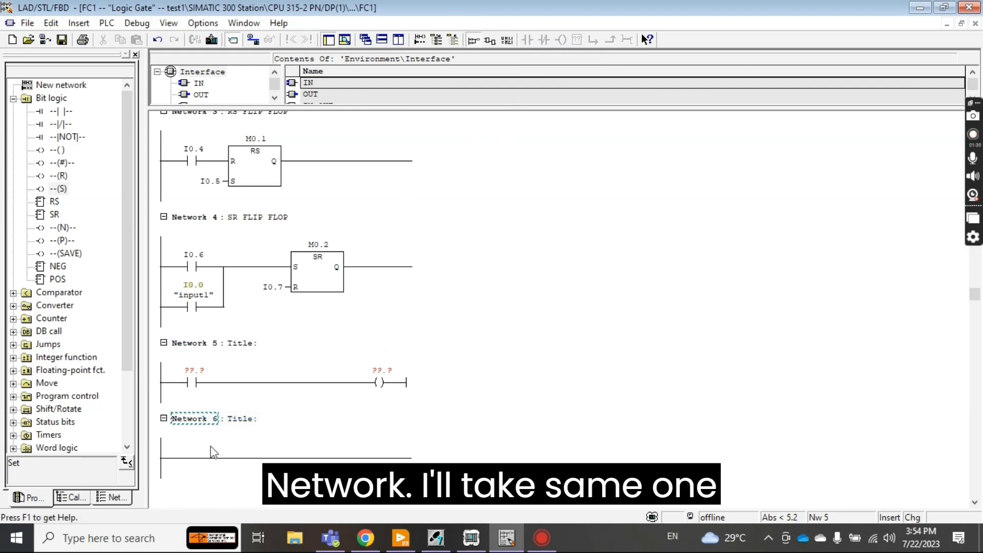
- Give Network 6 the same contact-and-coil rung and address Network 5's coil as M0.3
{"action": "left_click", "coordinate": [528, 40]}
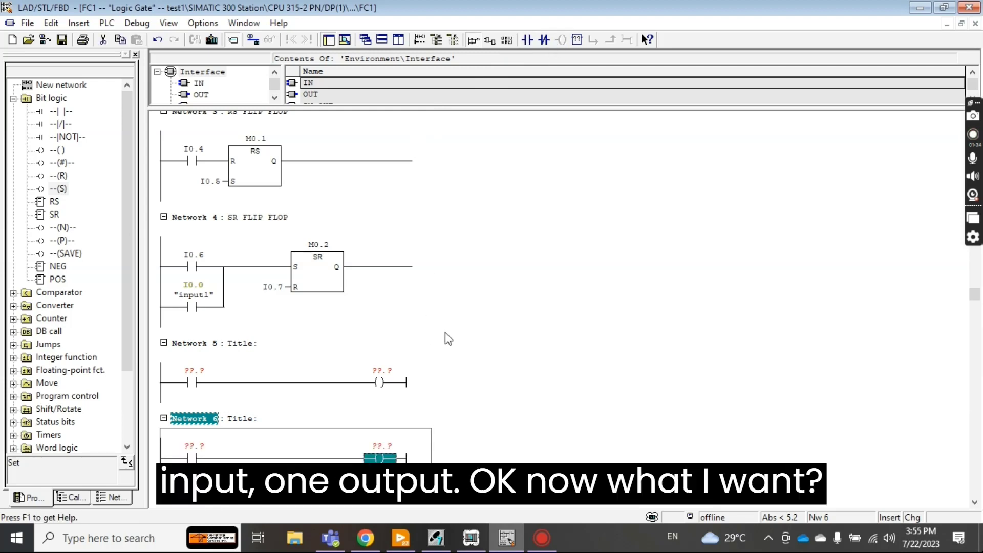
{"action": "mouse_move", "coordinate": [381, 376]}
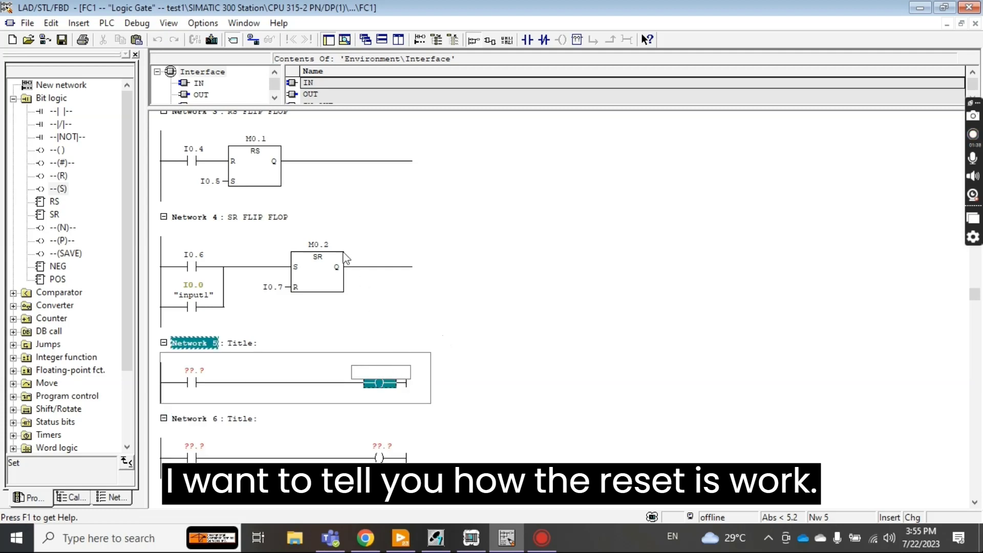
{"action": "mouse_move", "coordinate": [299, 223]}
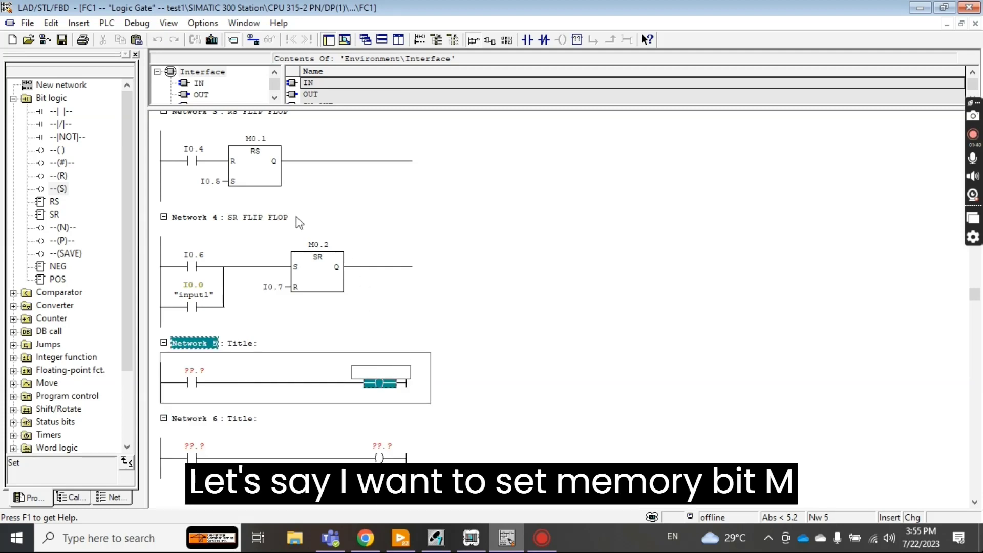
{"action": "type", "text": "m0.3"}
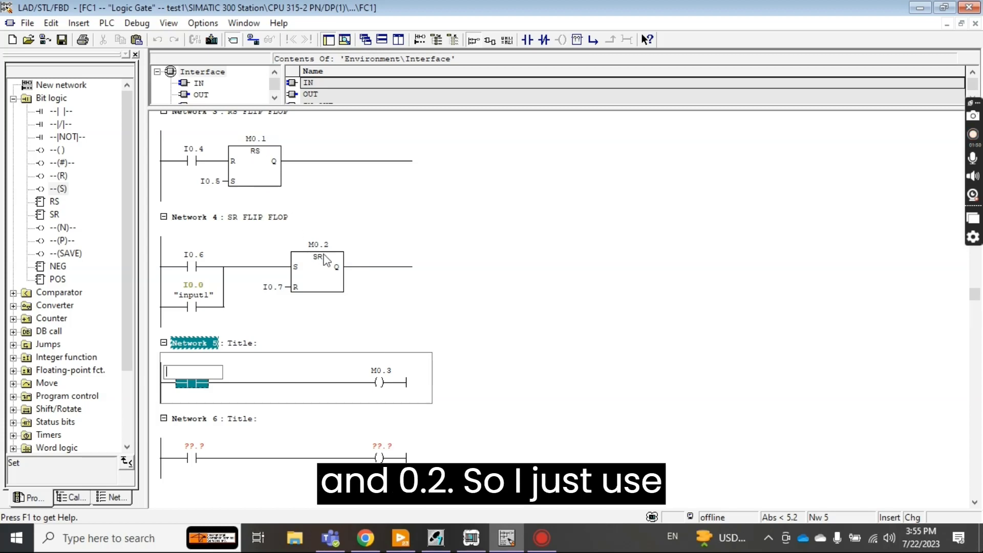
{"action": "mouse_move", "coordinate": [402, 388]}
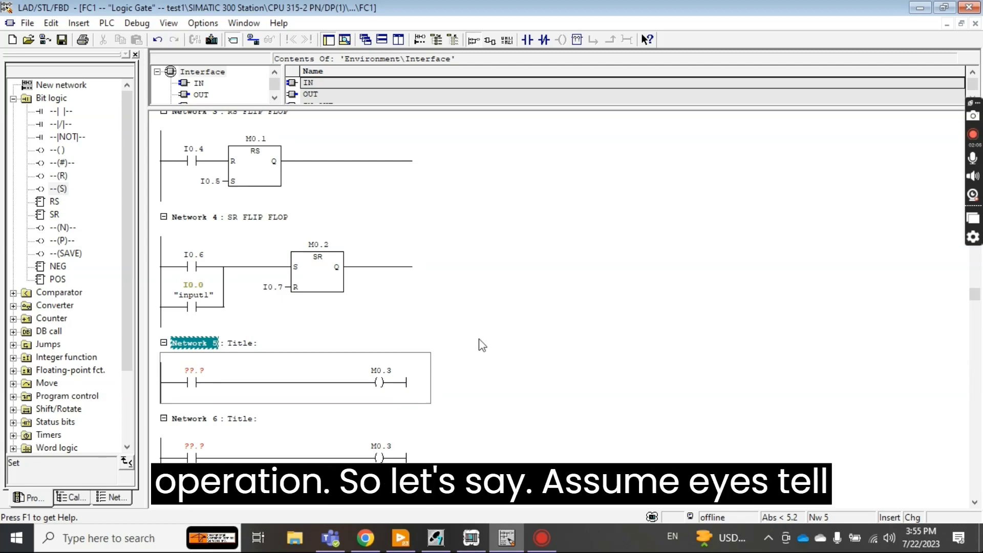
{"action": "scroll", "scroll_direction": "up", "scroll_amount": 3}
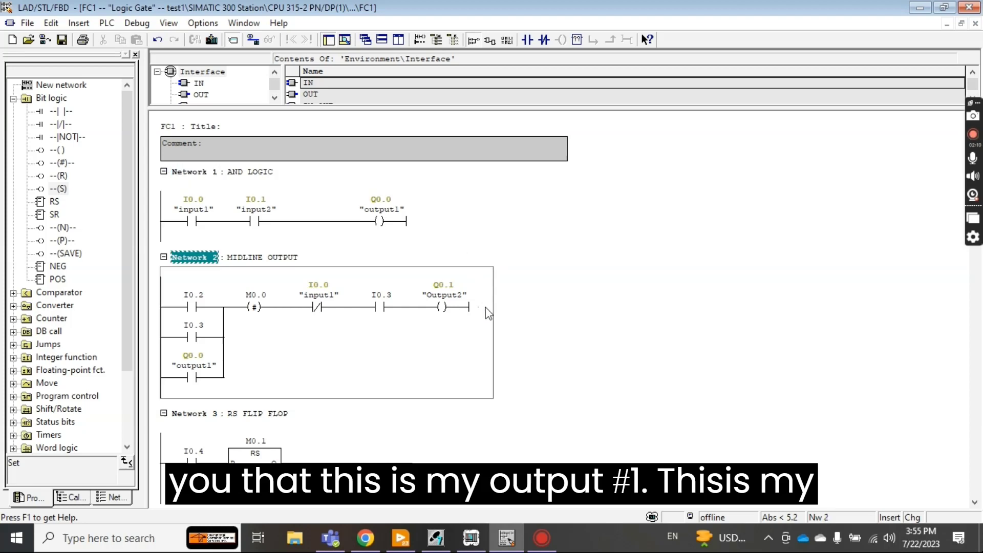
{"action": "left_click", "coordinate": [194, 171]}
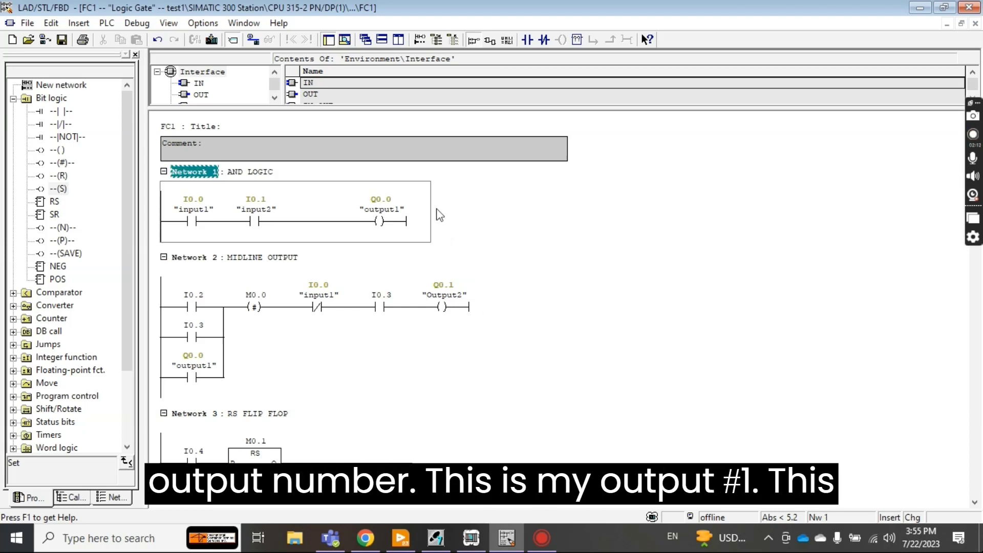
{"action": "left_click", "coordinate": [194, 257]}
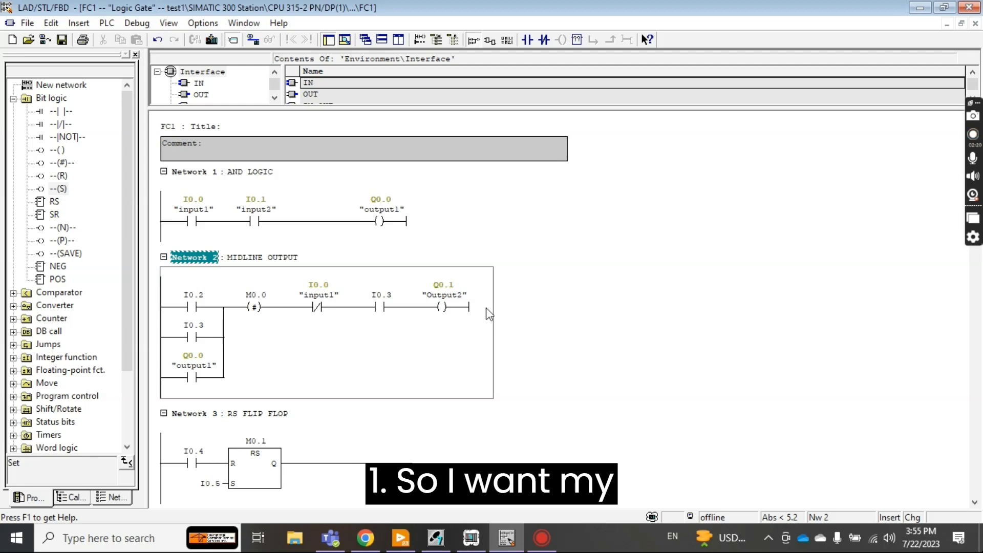
{"action": "scroll", "scroll_direction": "down", "scroll_amount": 3}
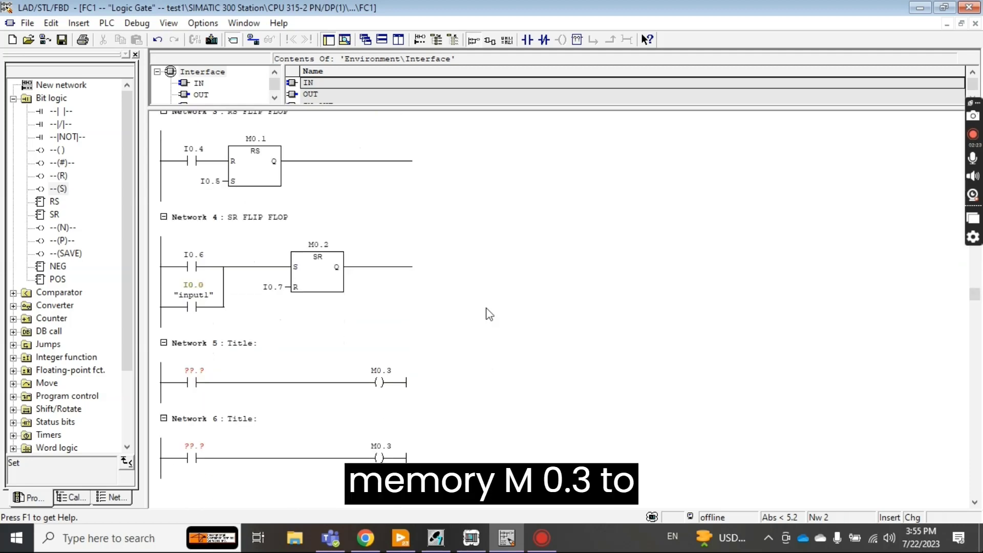
{"action": "scroll", "scroll_direction": "up", "scroll_amount": 3}
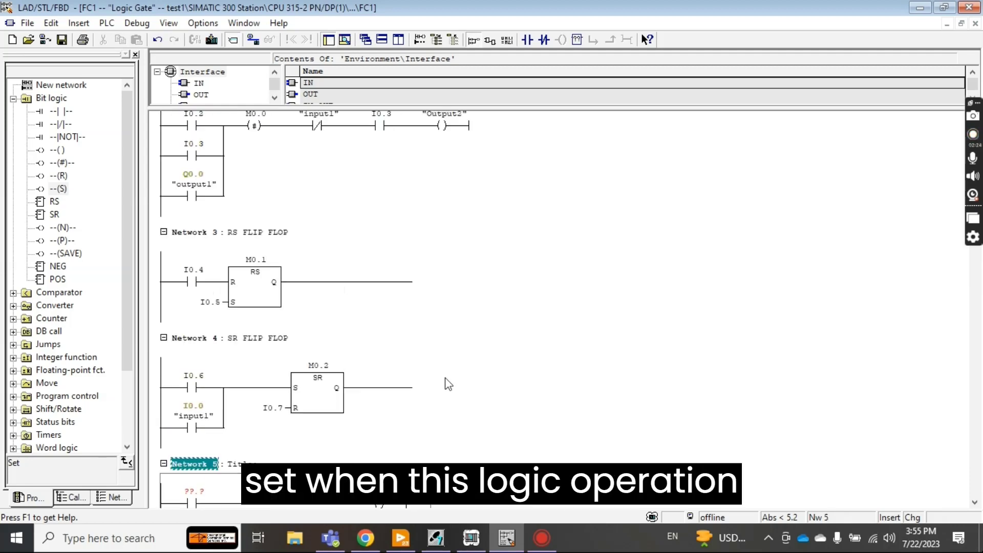
{"action": "scroll", "scroll_direction": "up", "scroll_amount": 3}
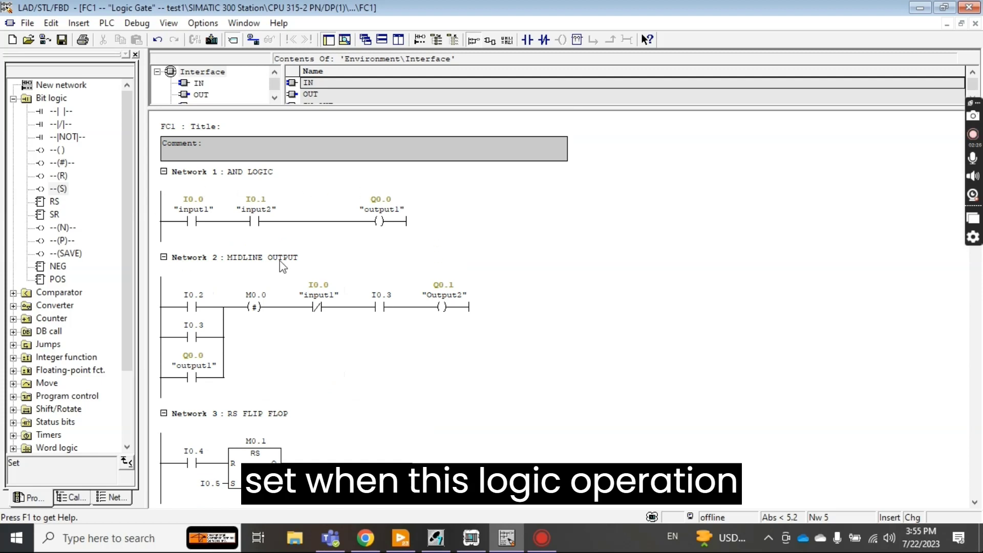
{"action": "left_click", "coordinate": [193, 171]}
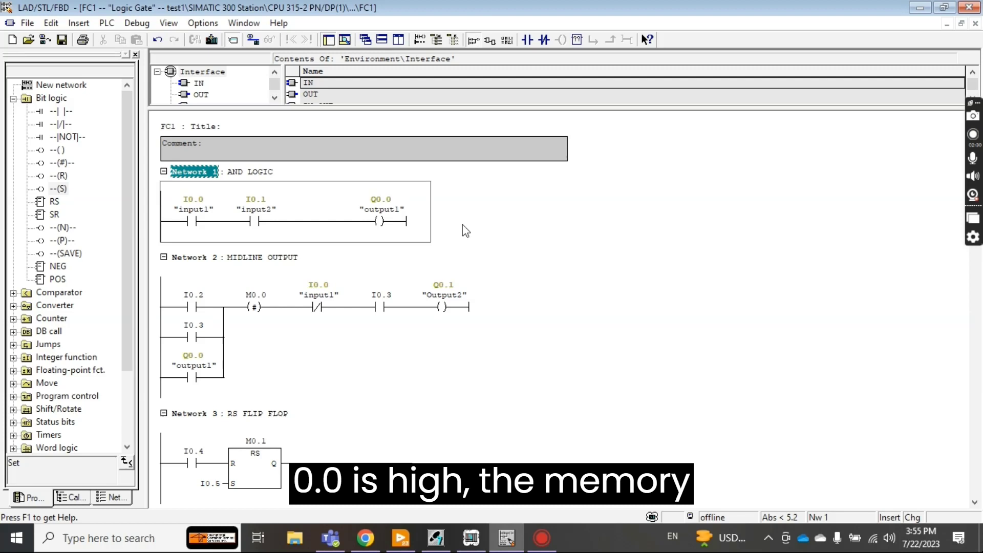
{"action": "scroll", "scroll_direction": "down", "scroll_amount": 3}
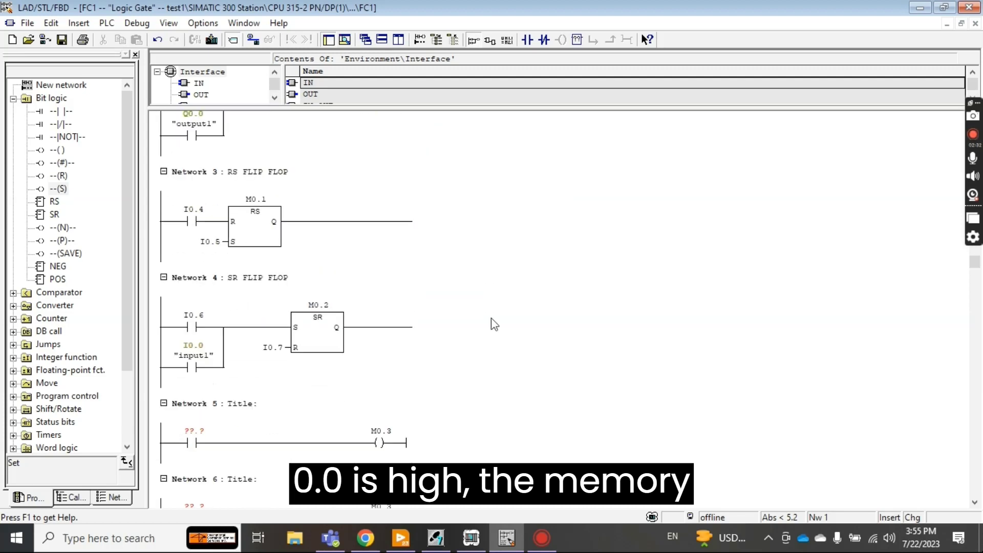
{"action": "left_click", "coordinate": [192, 404]}
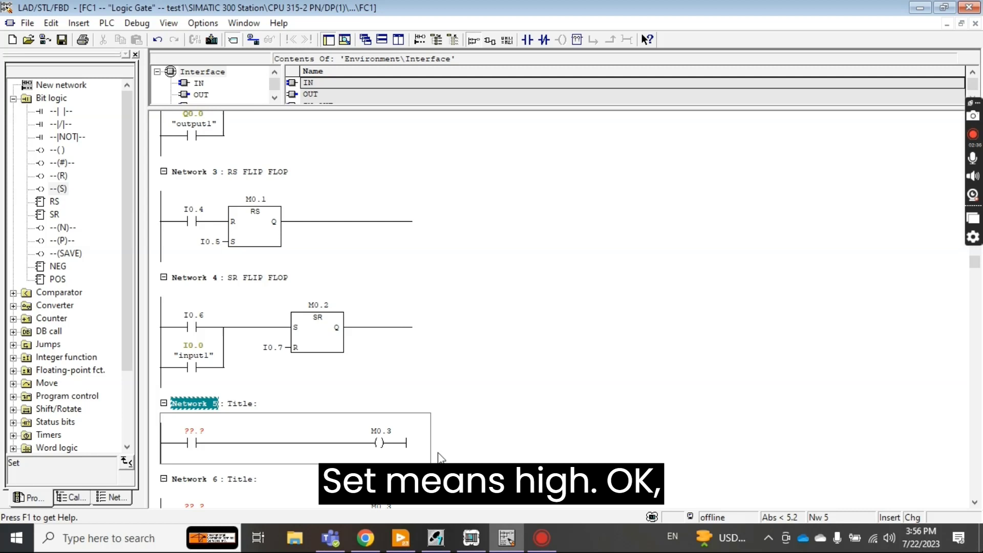
{"action": "scroll", "scroll_direction": "down", "scroll_amount": 3}
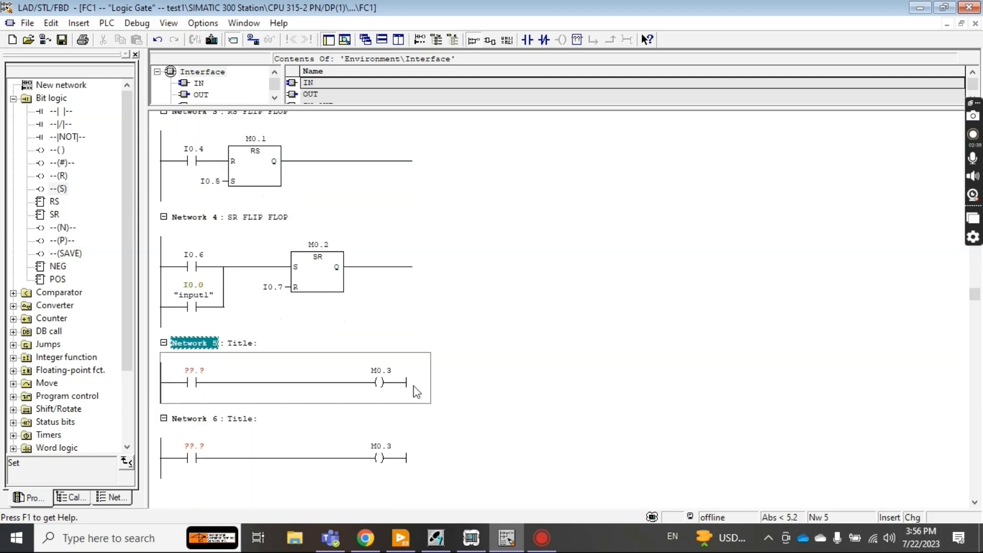
{"action": "scroll", "scroll_direction": "up", "scroll_amount": 3}
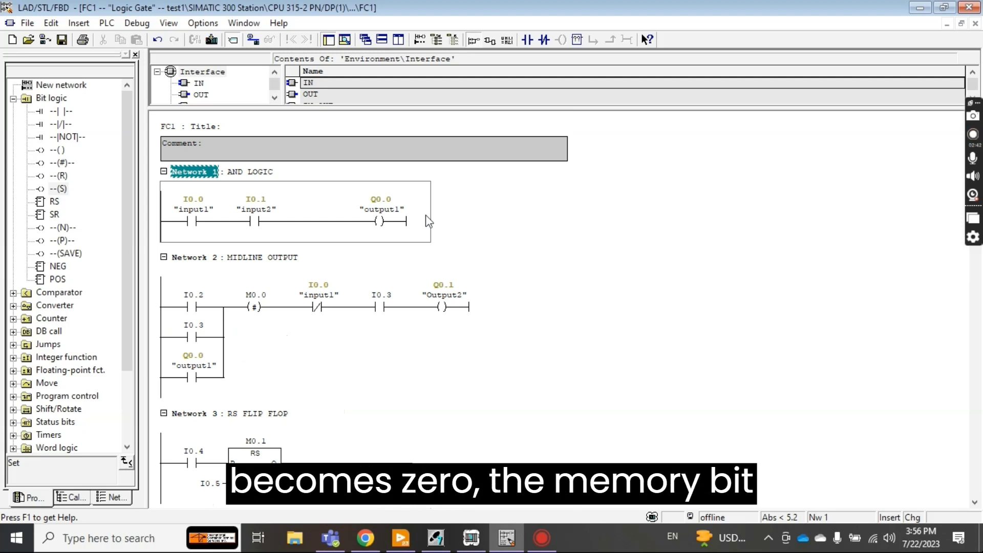
{"action": "scroll", "scroll_direction": "down", "scroll_amount": 3}
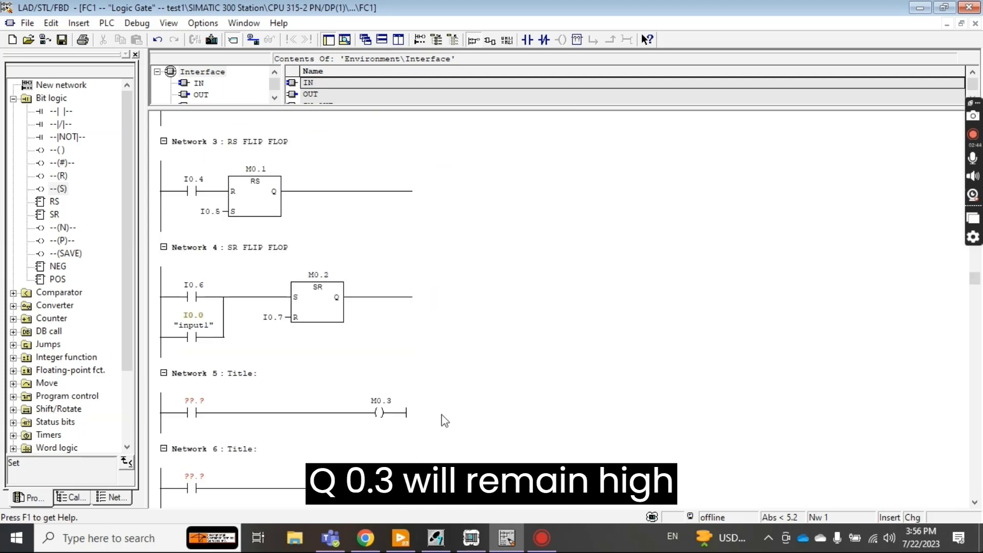
{"action": "left_click", "coordinate": [190, 373]}
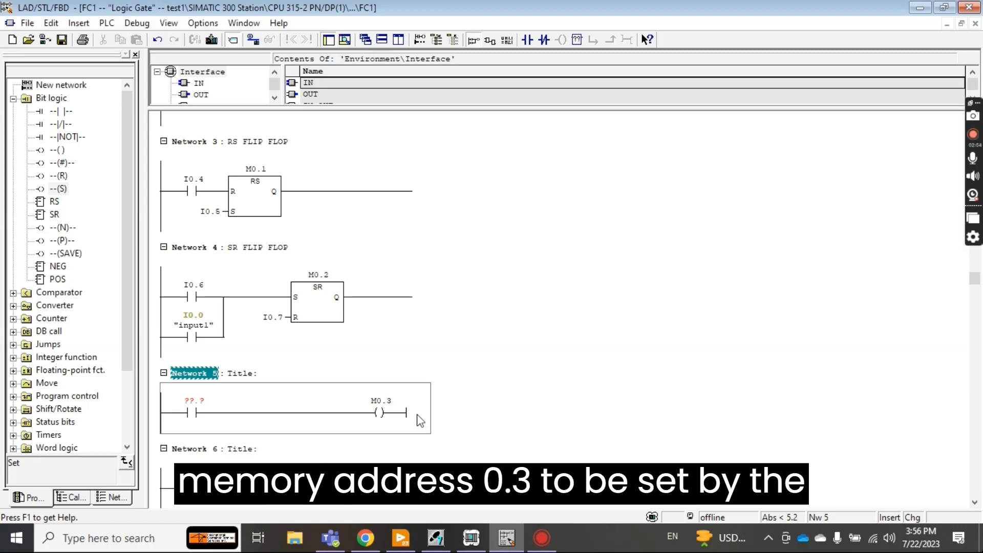
{"action": "scroll", "scroll_direction": "up", "scroll_amount": 3}
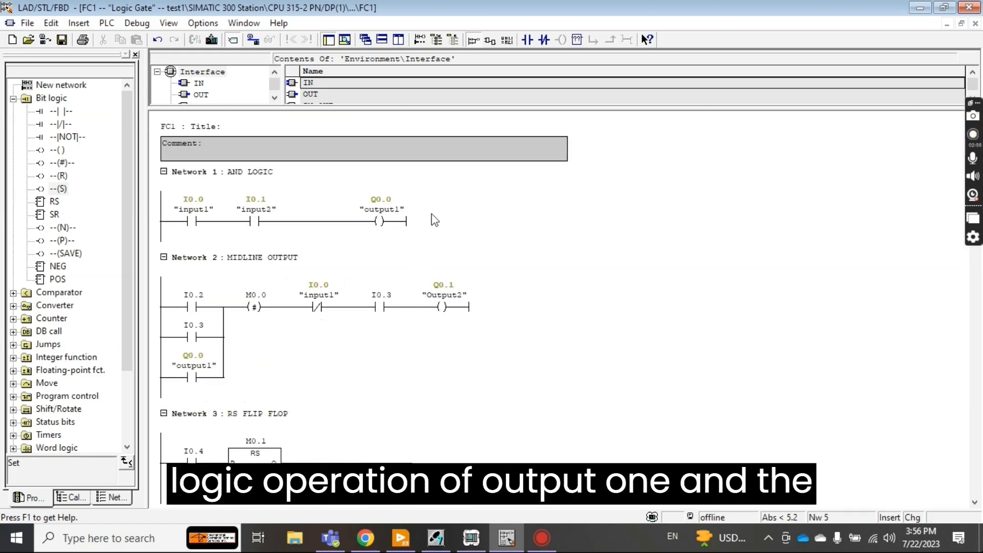
{"action": "left_click", "coordinate": [191, 171]}
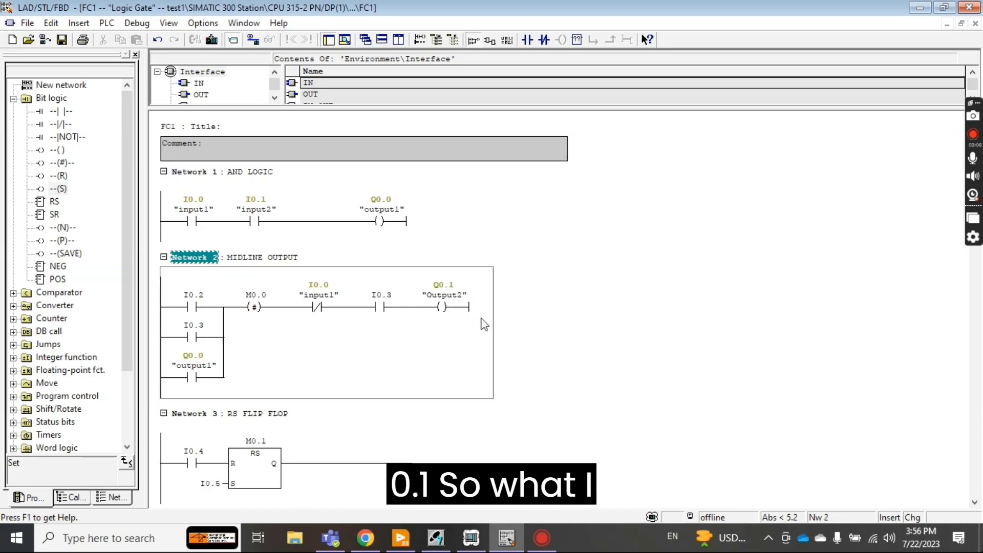
{"action": "scroll", "scroll_direction": "down", "scroll_amount": 3}
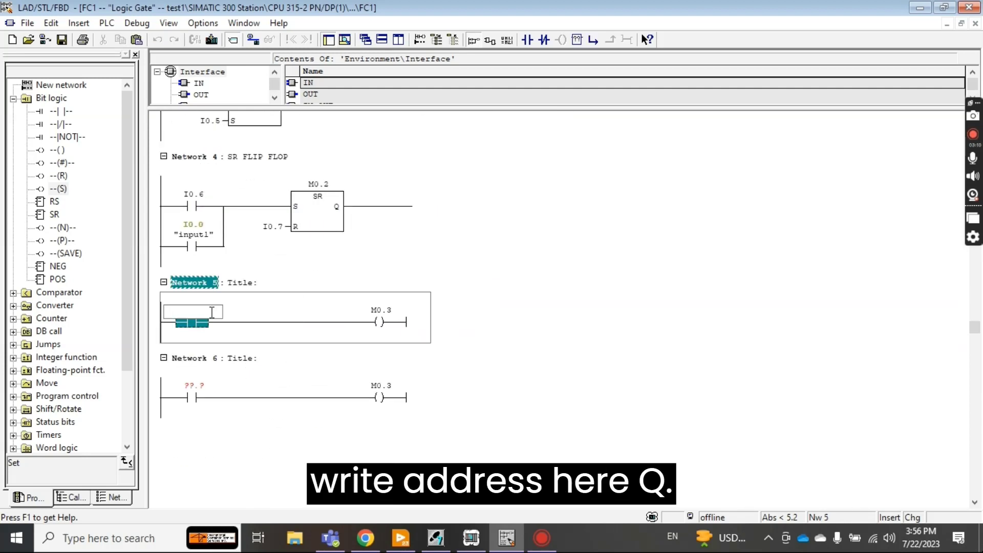
- Address Network 6's contact as Q0.1 (Output2) and save block FC1
{"action": "type", "text": "q"}
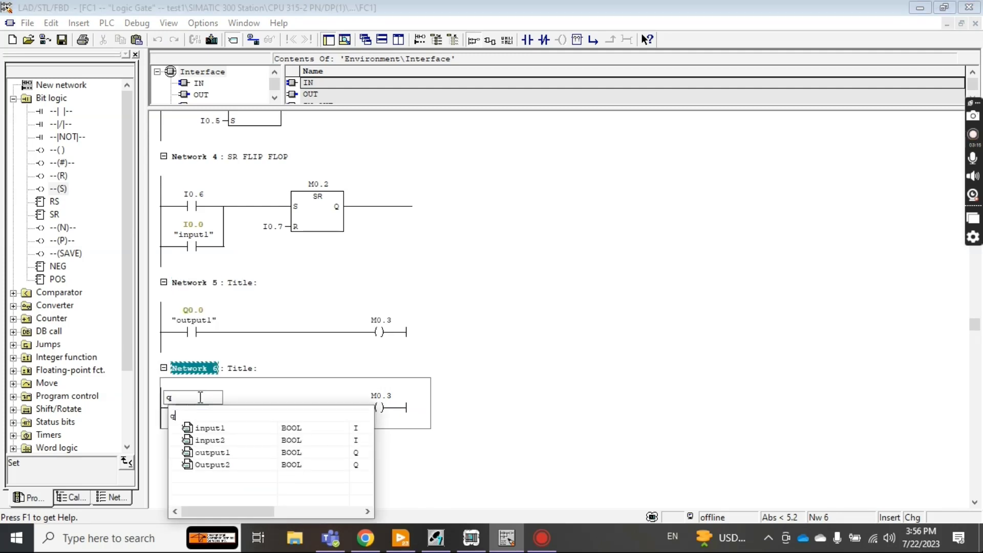
{"action": "type", "text": "0.1"}
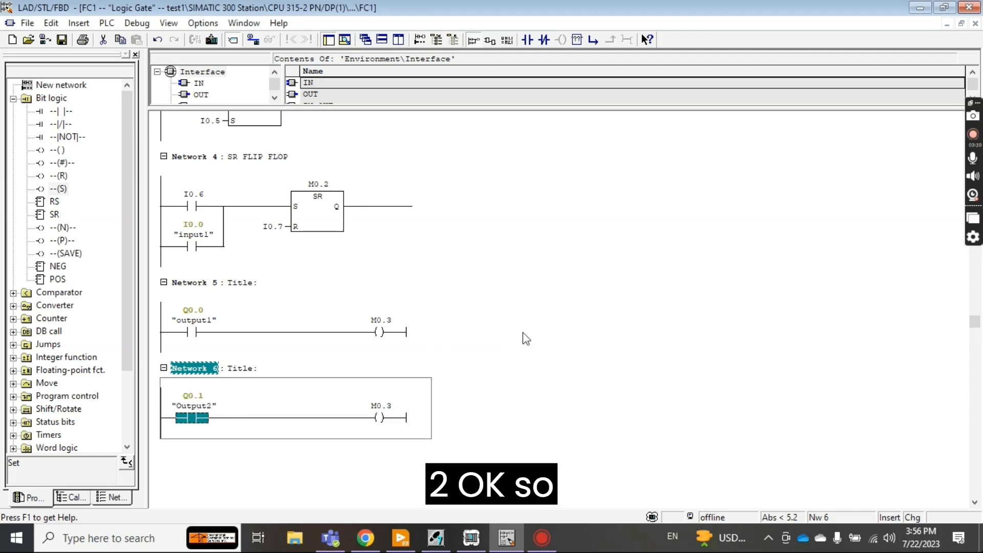
{"action": "left_click", "coordinate": [192, 282]}
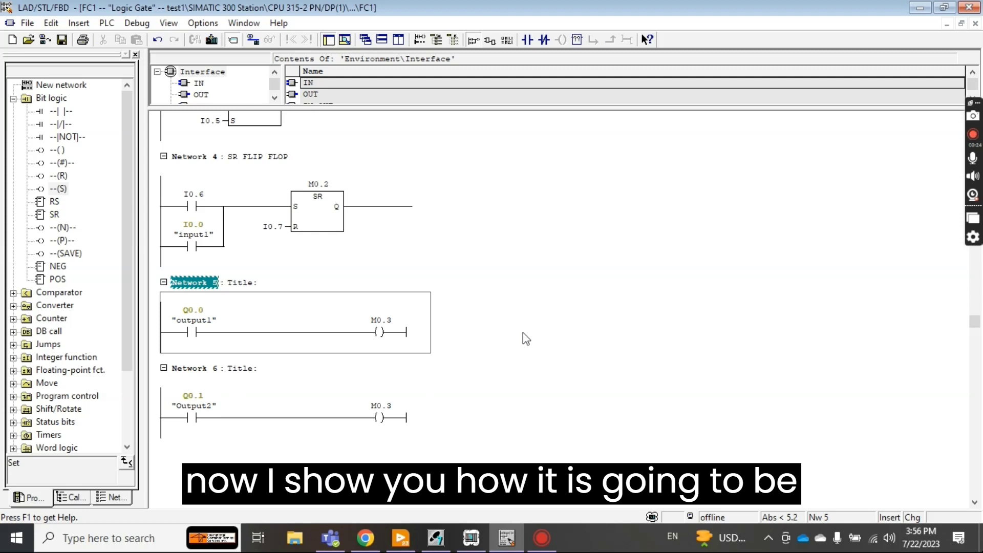
{"action": "left_click", "coordinate": [61, 40]}
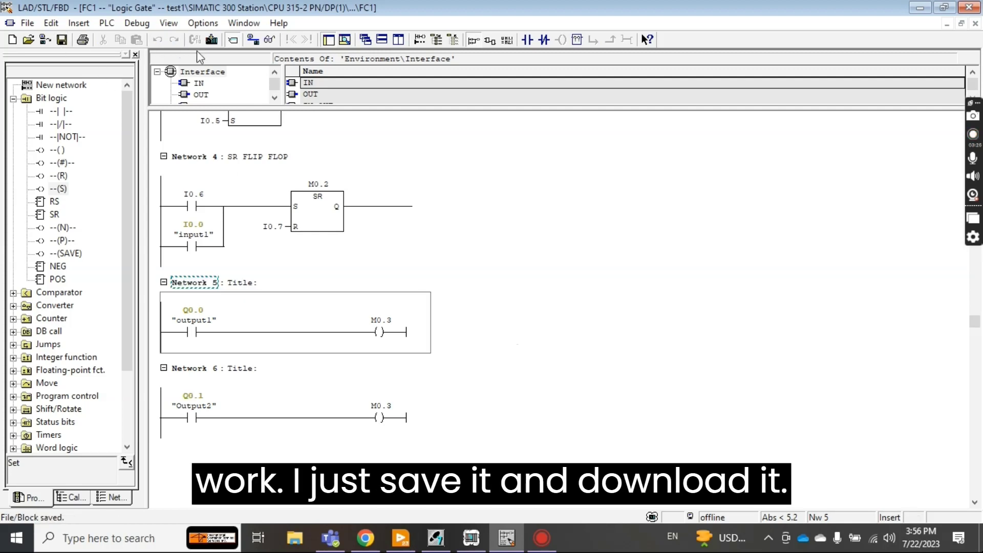
- Download FC1 to PLCSIM and watch Networks 5 and 6 online
{"action": "left_click", "coordinate": [211, 40]}
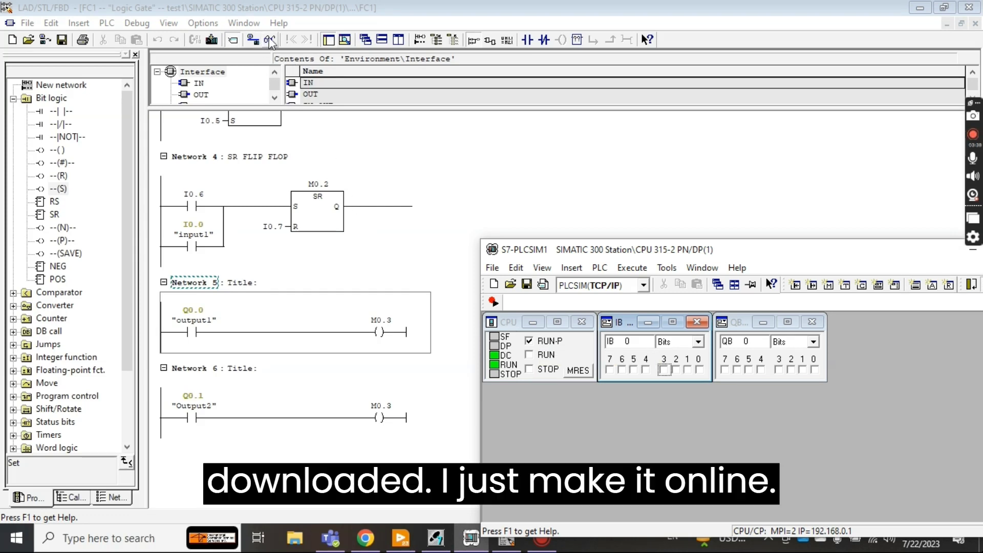
{"action": "left_click", "coordinate": [270, 39]}
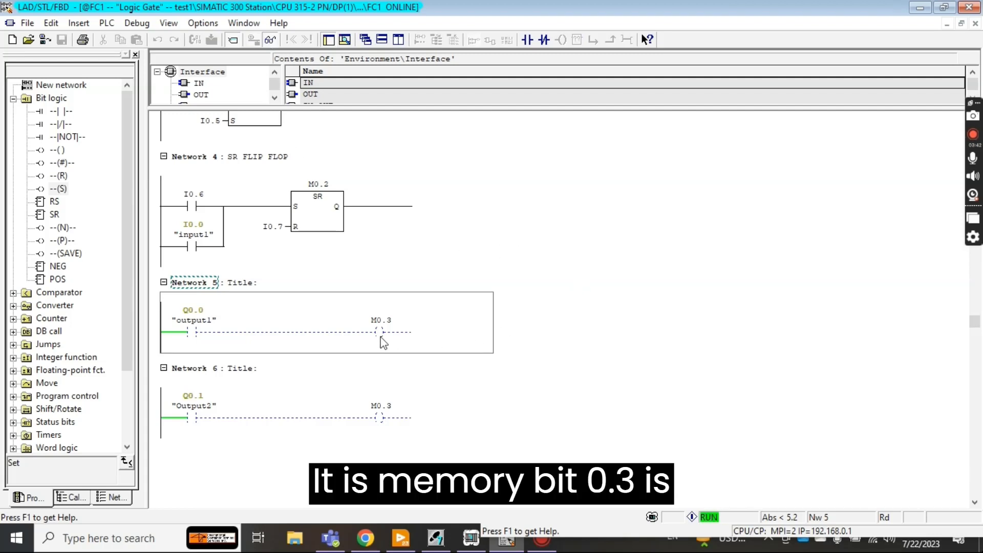
{"action": "mouse_move", "coordinate": [389, 331]}
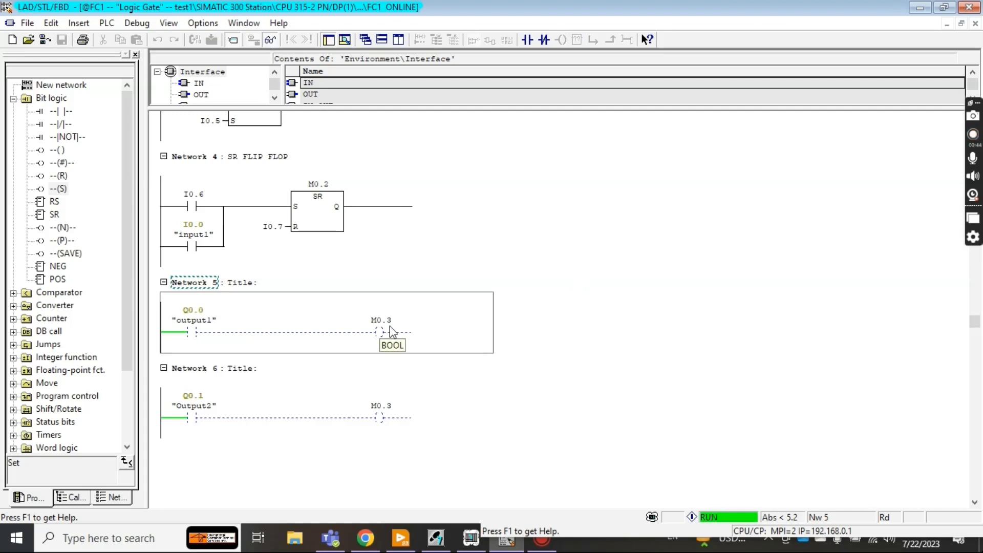
{"action": "mouse_move", "coordinate": [374, 339]}
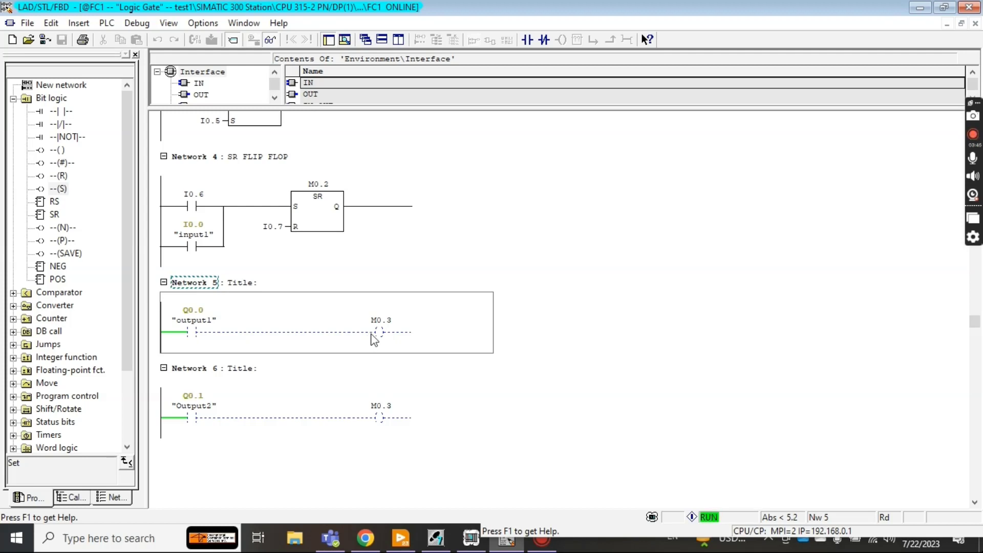
{"action": "mouse_move", "coordinate": [423, 340]}
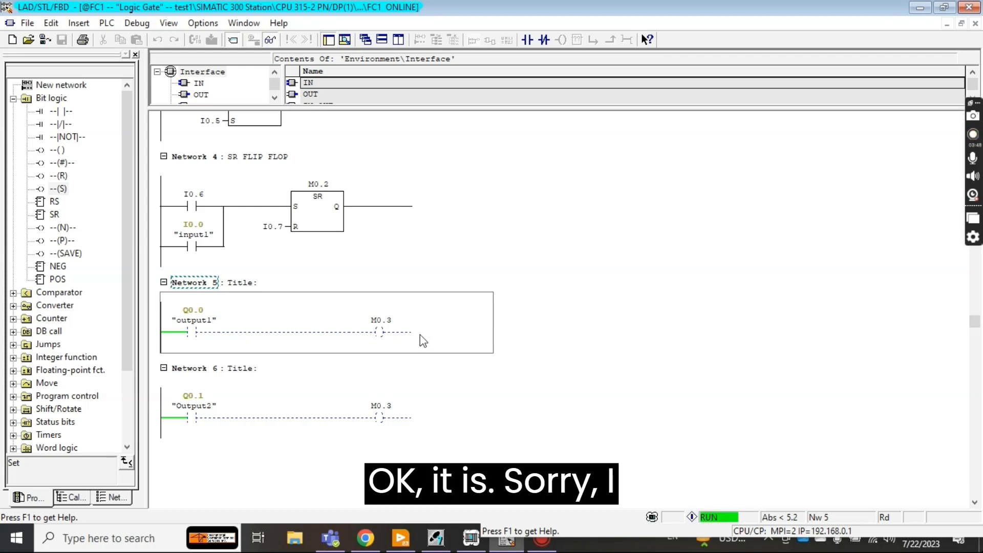
{"action": "mouse_move", "coordinate": [387, 340]}
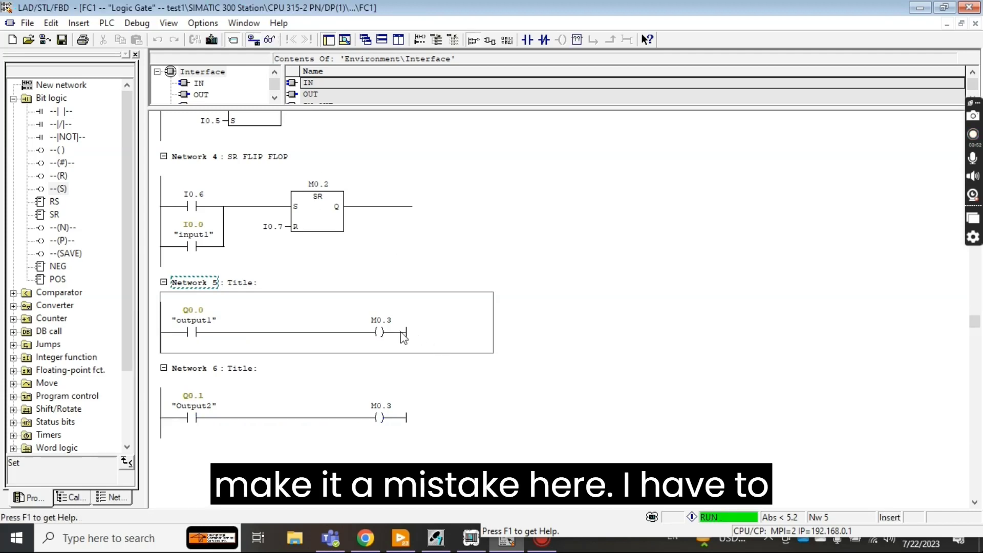
- Replace Network 5's M0.3 coil with a set coil and Network 6's with a reset coil on M0.3
{"action": "left_click", "coordinate": [377, 332]}
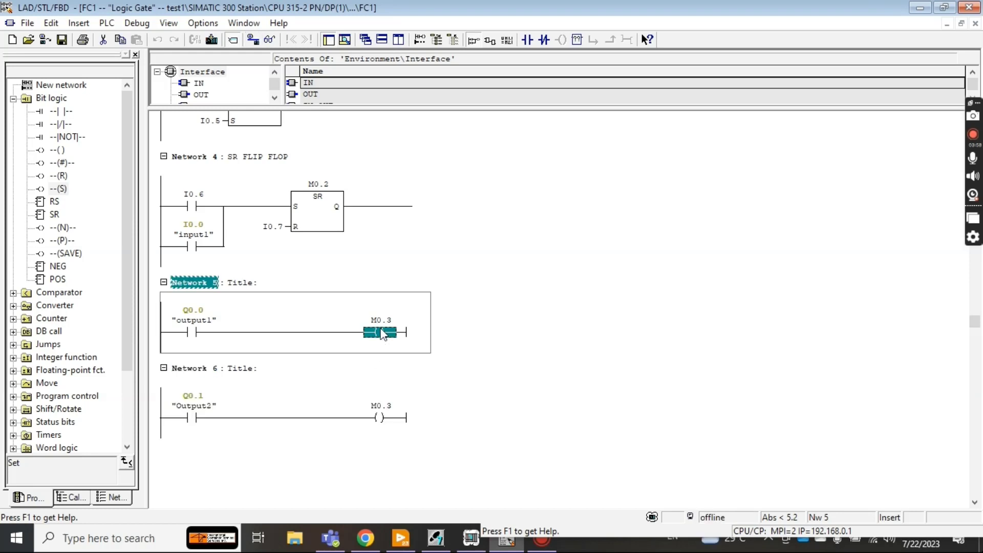
{"action": "key", "text": "Delete"}
{"action": "type", "text": "m"}
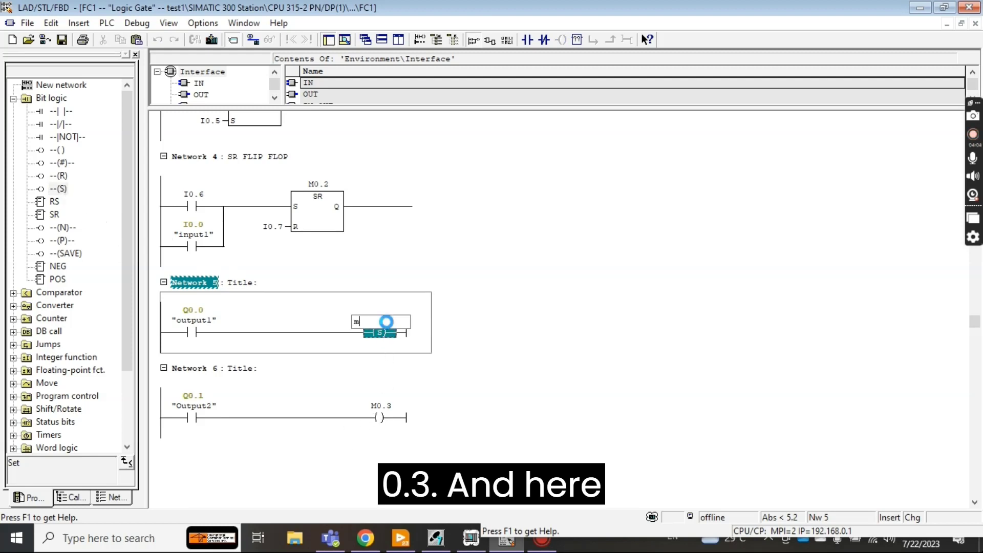
{"action": "left_click", "coordinate": [380, 418]}
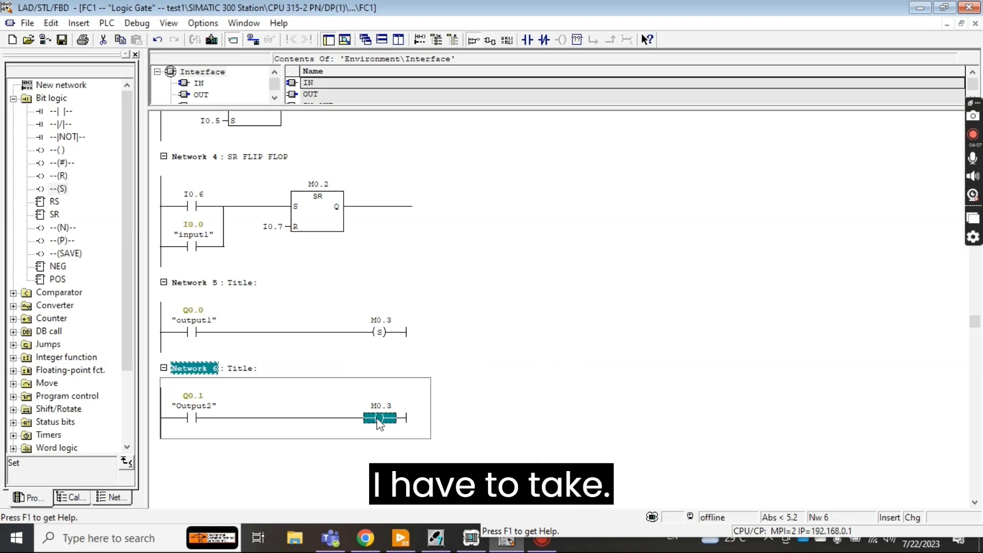
{"action": "key", "text": "Delete"}
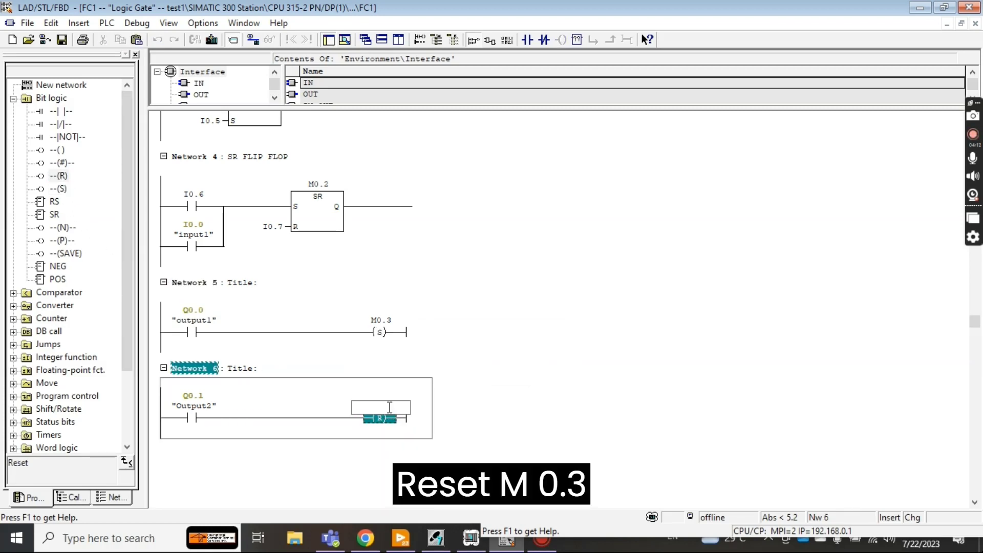
{"action": "type", "text": "m"}
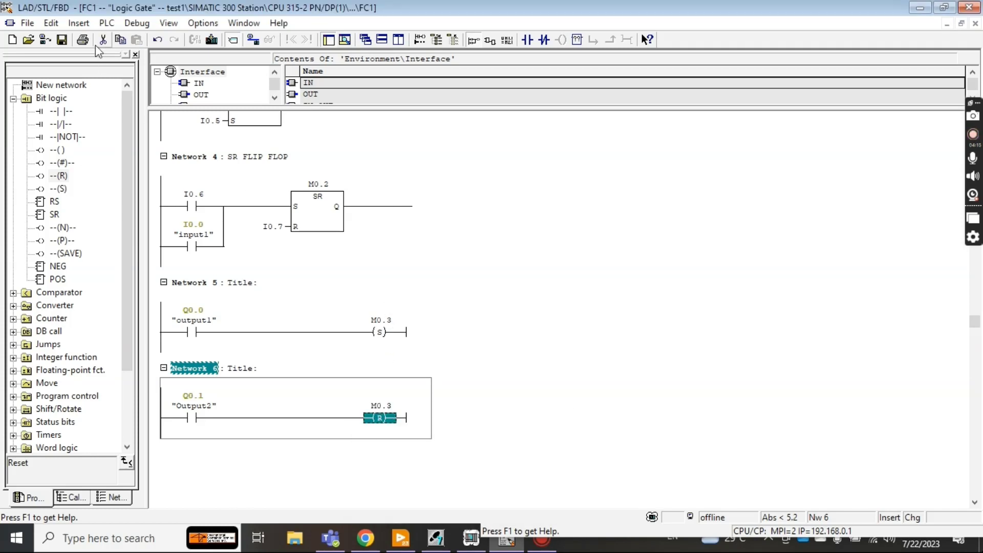
- Save and download the set/reset version of FC1, then monitor its networks online
{"action": "left_click", "coordinate": [61, 39]}
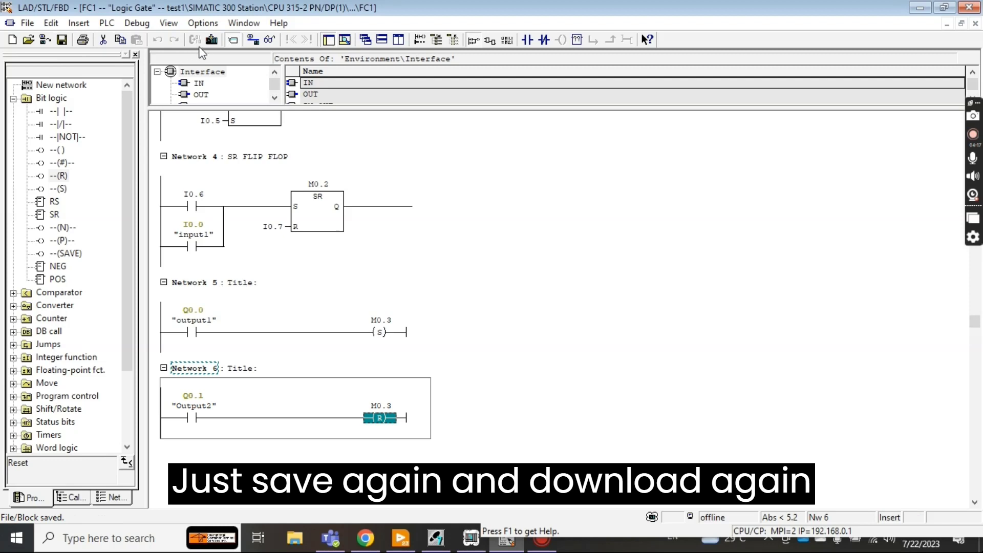
{"action": "left_click", "coordinate": [269, 40]}
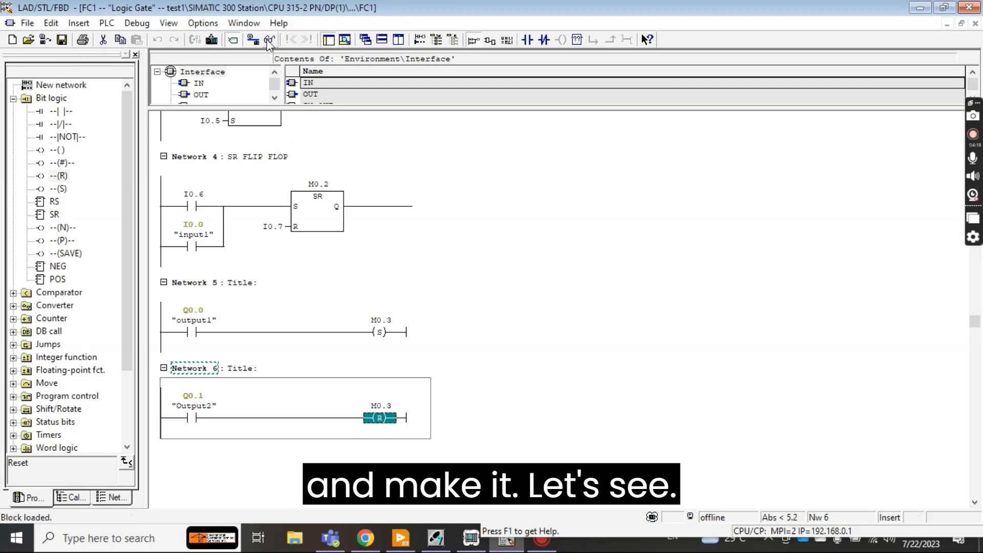
{"action": "left_click", "coordinate": [270, 40]}
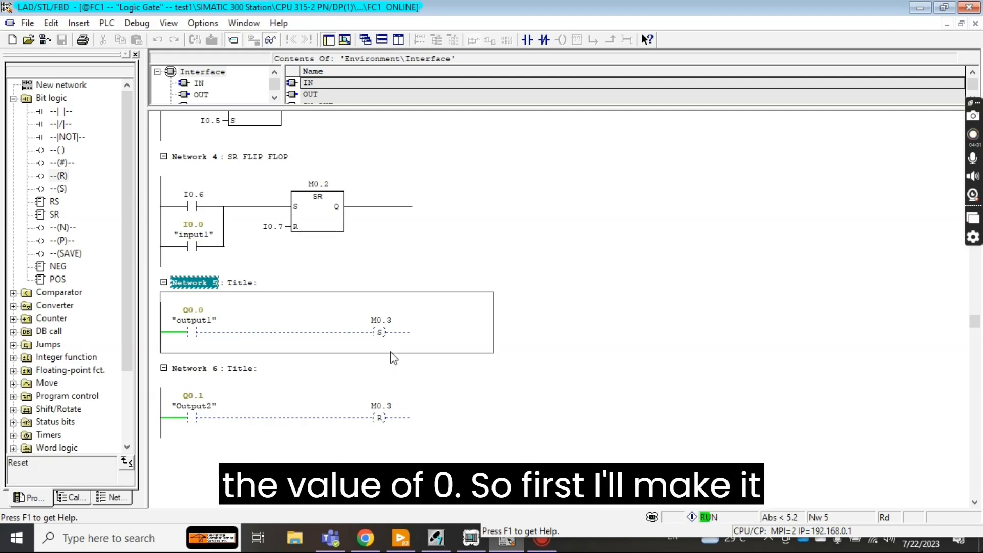
{"action": "mouse_move", "coordinate": [552, 334]}
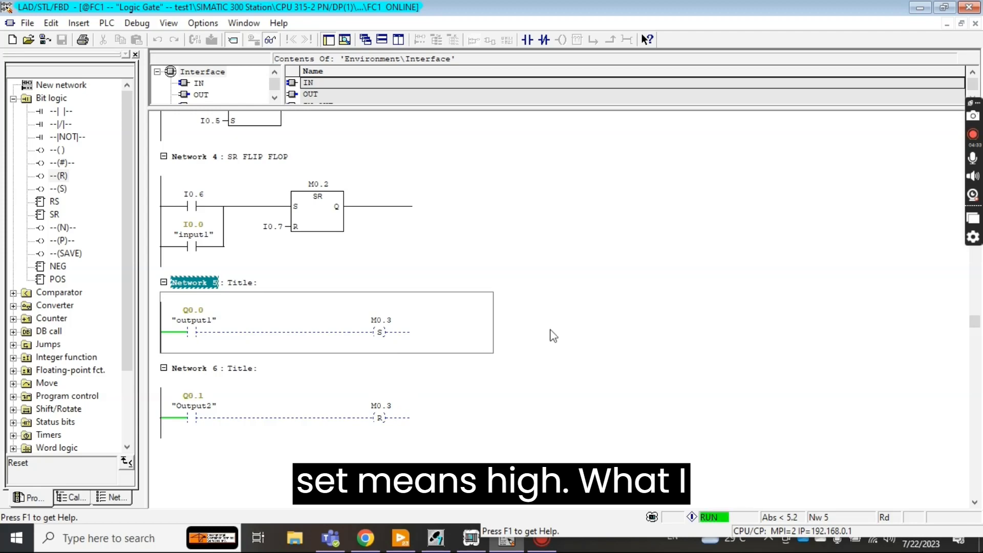
{"action": "scroll", "scroll_direction": "up", "scroll_amount": 3}
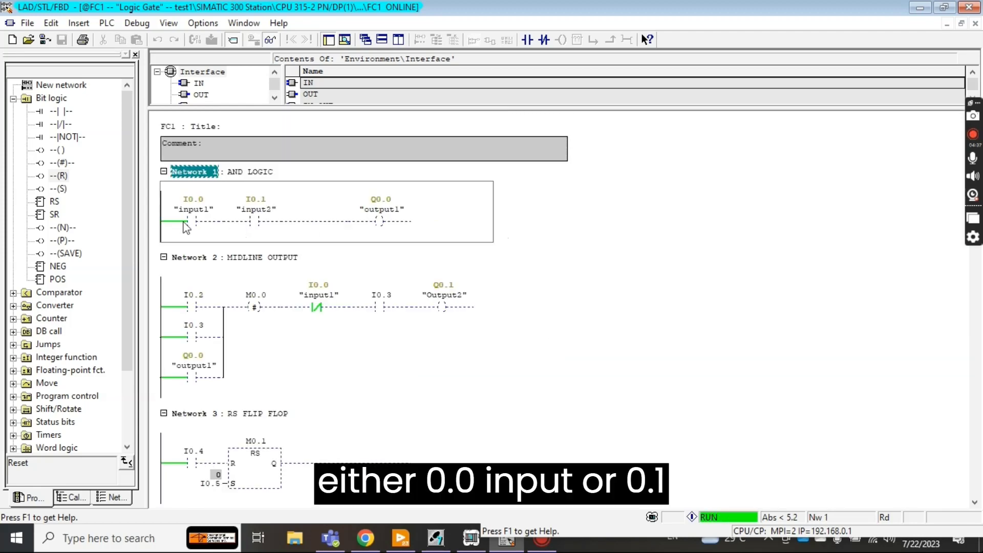
{"action": "mouse_move", "coordinate": [269, 213]}
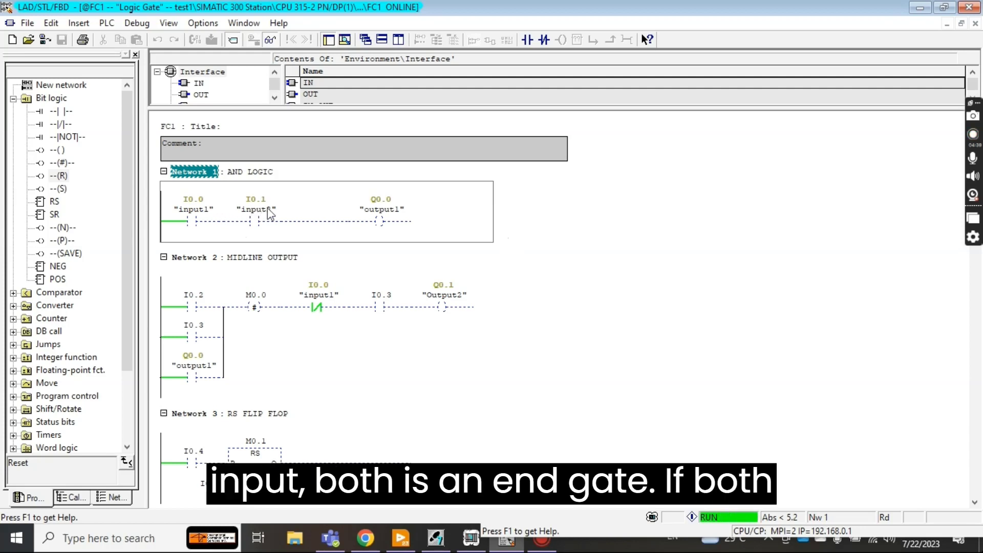
{"action": "mouse_move", "coordinate": [209, 233]}
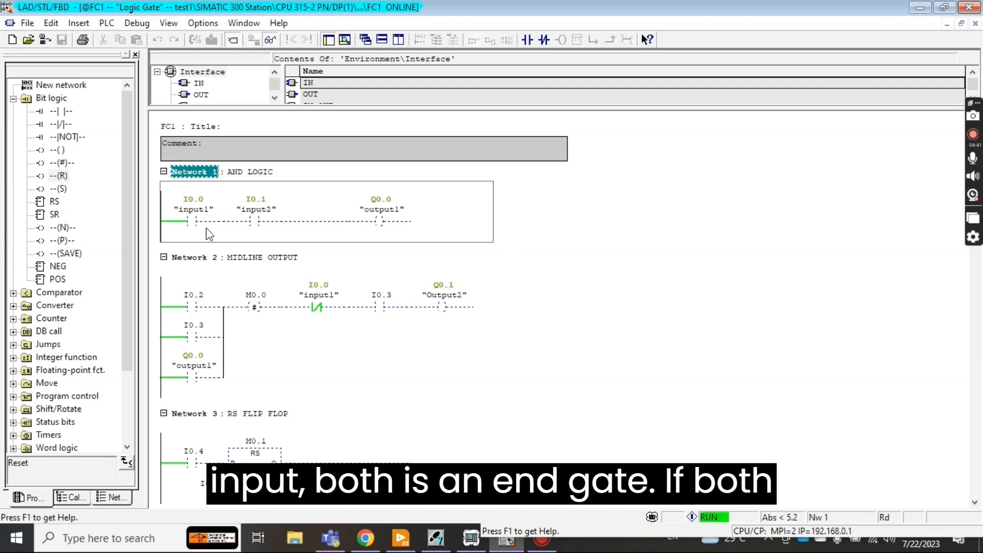
{"action": "mouse_move", "coordinate": [298, 207]}
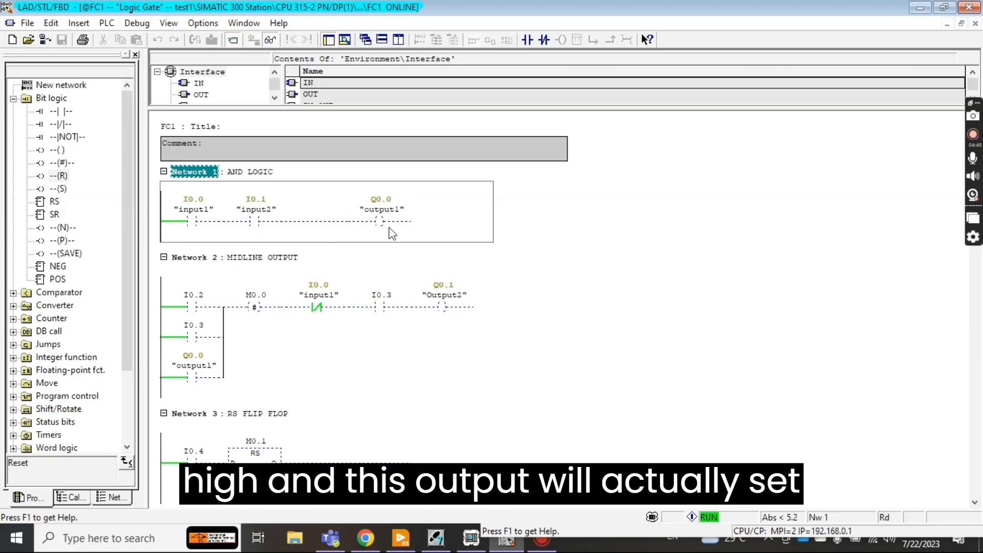
{"action": "scroll", "scroll_direction": "down", "scroll_amount": 3}
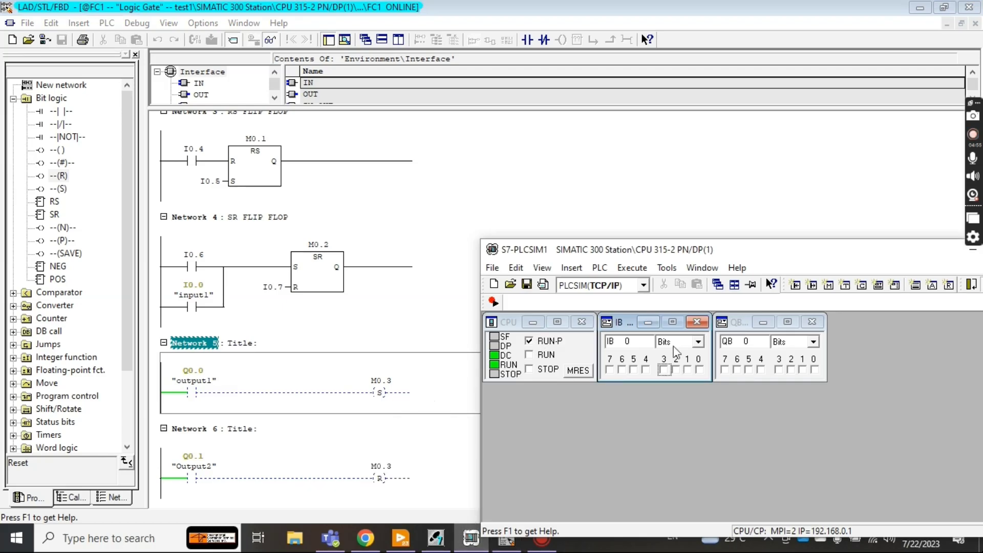
- Turn on simulated input I0.0 so output1 energizes and Network 5 sets M0.3
{"action": "scroll", "scroll_direction": "up", "scroll_amount": 3}
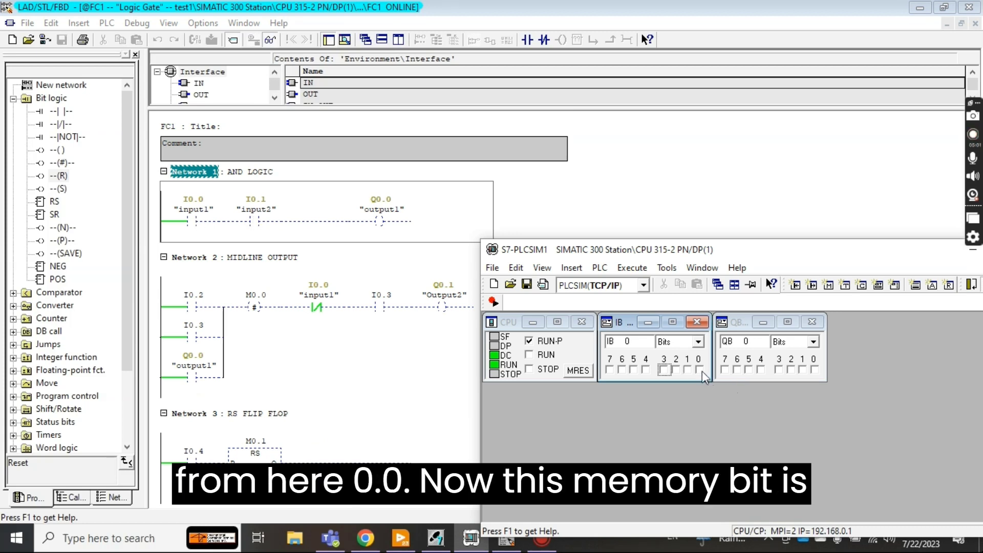
{"action": "left_click", "coordinate": [687, 370]}
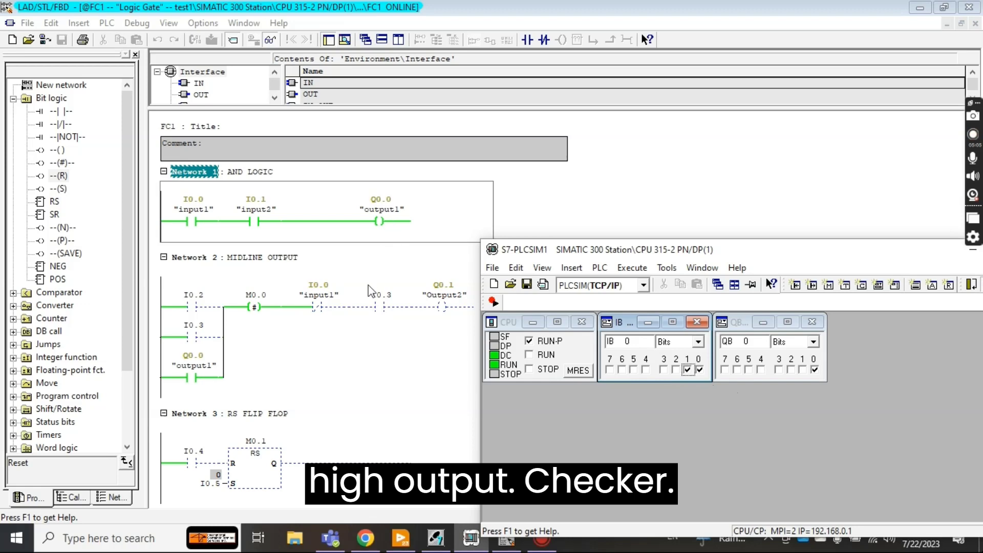
{"action": "scroll", "scroll_direction": "down", "scroll_amount": 3}
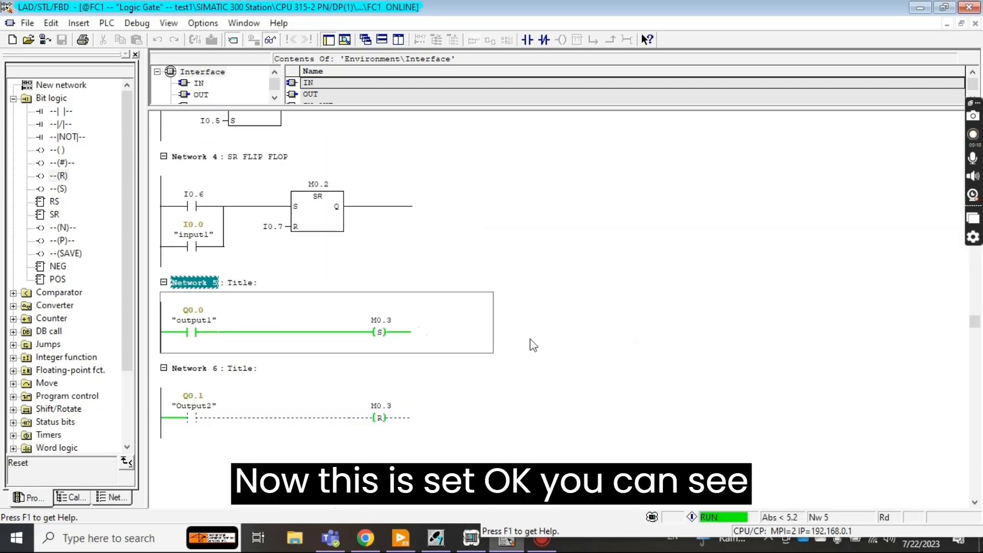
{"action": "mouse_move", "coordinate": [378, 345]}
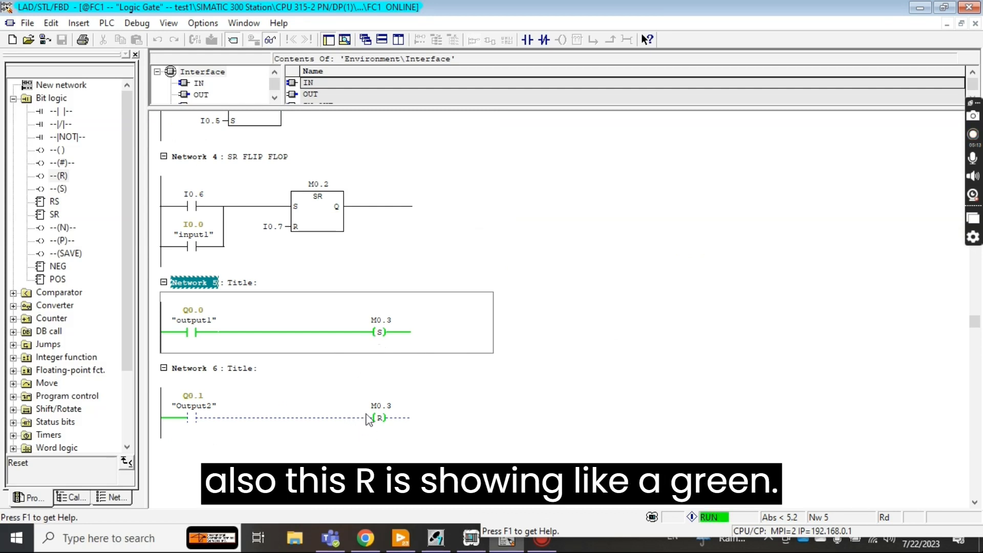
{"action": "mouse_move", "coordinate": [386, 426]}
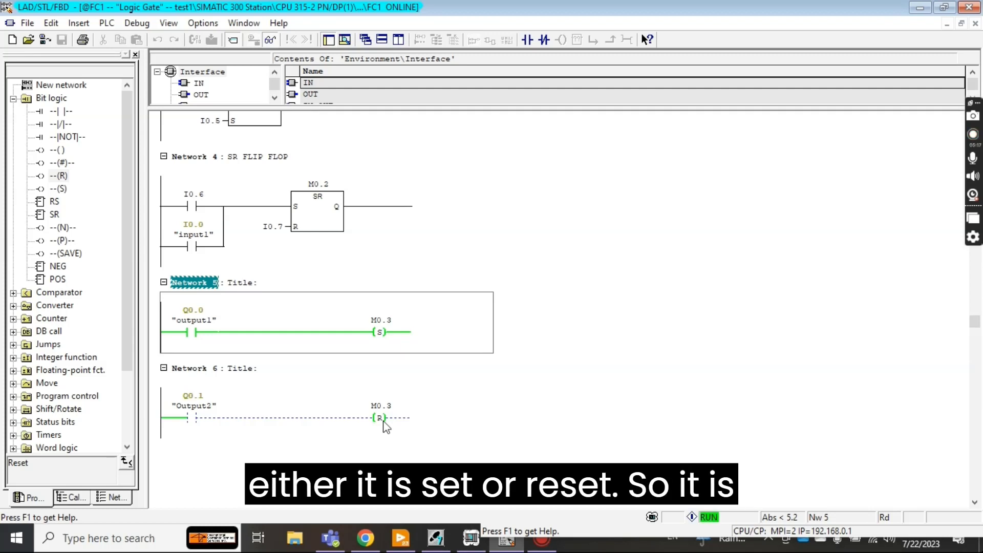
{"action": "mouse_move", "coordinate": [376, 349]}
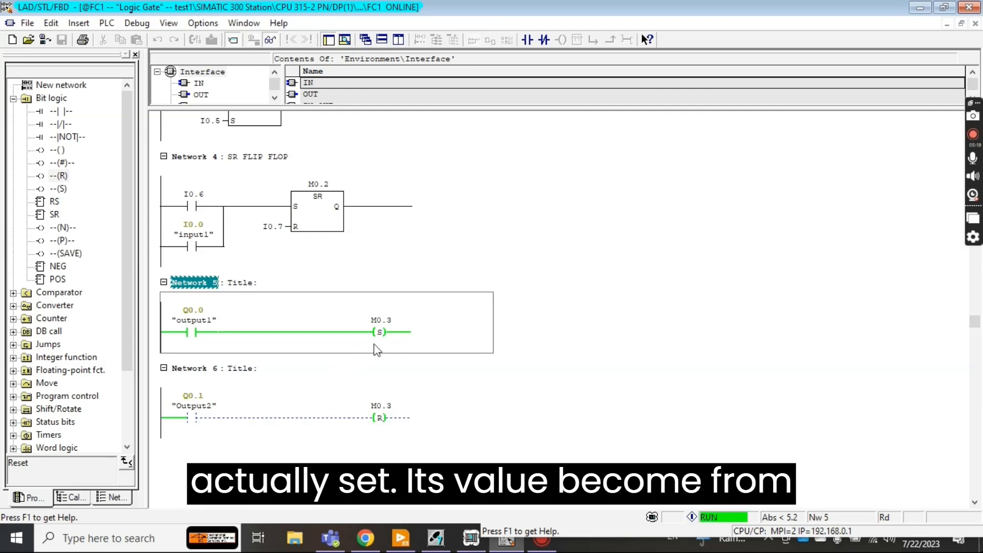
{"action": "mouse_move", "coordinate": [384, 345]}
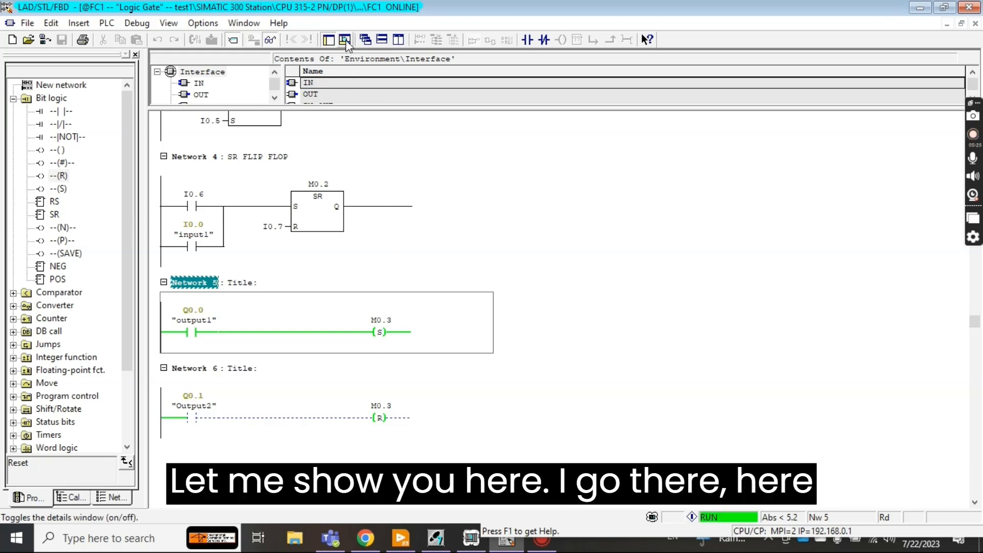
- Show the details window monitoring M0.3 (BOOL), its status reading true
{"action": "left_click", "coordinate": [345, 40]}
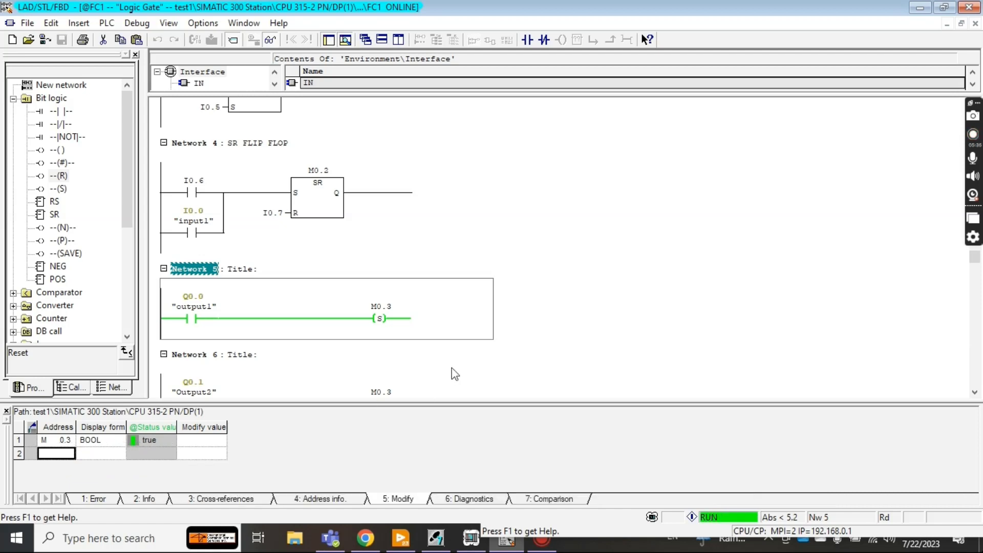
{"action": "scroll", "scroll_direction": "up", "scroll_amount": 3}
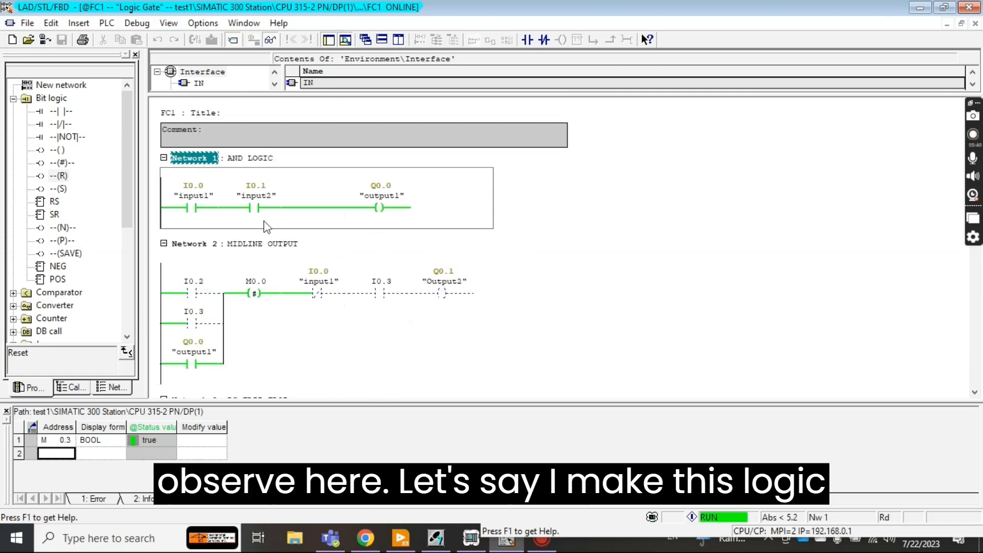
- In PLCSIM switch off IB0 bit 0 (I0.0) so Output1 drops, then view Networks 5–6 where M0.3 stays true
{"action": "left_click", "coordinate": [470, 537]}
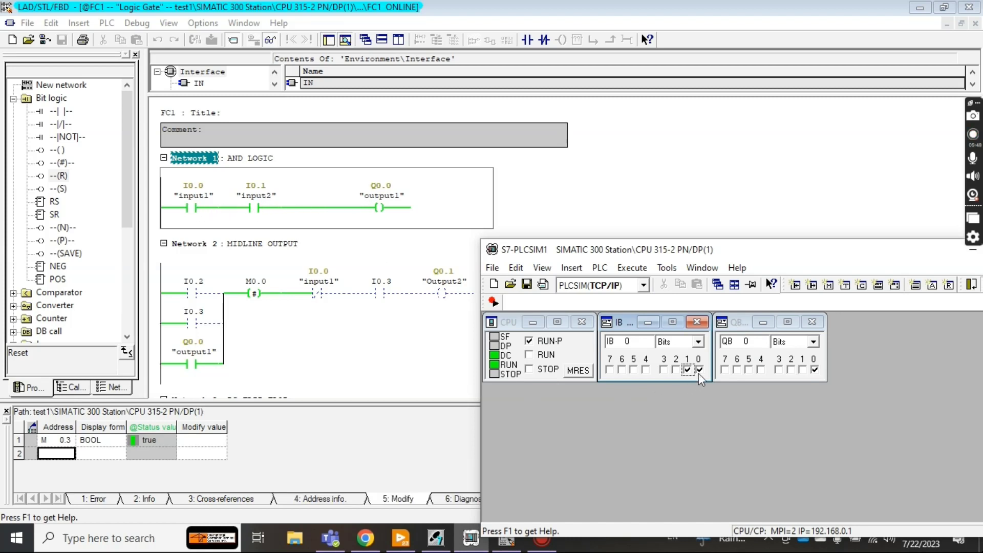
{"action": "left_click", "coordinate": [687, 370]}
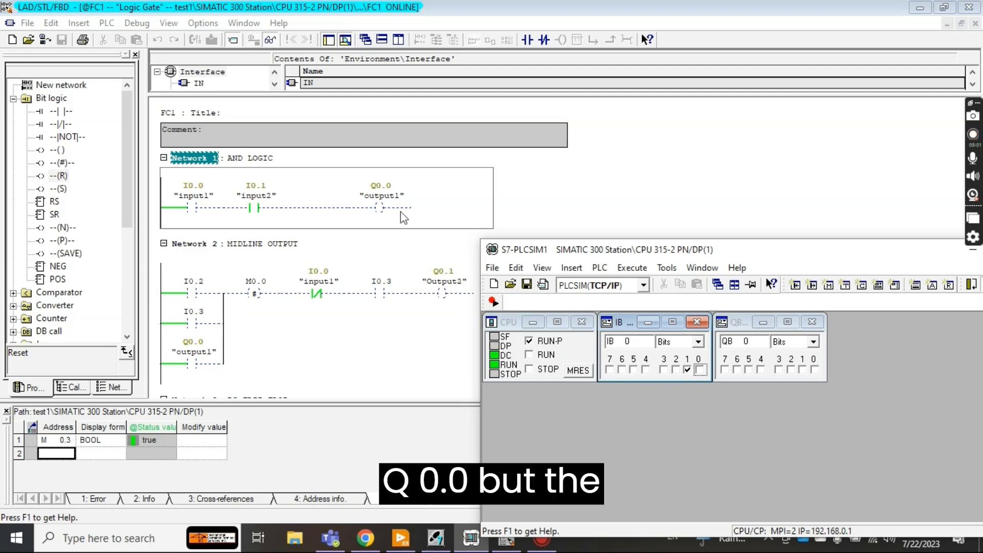
{"action": "scroll", "scroll_direction": "down", "scroll_amount": 3}
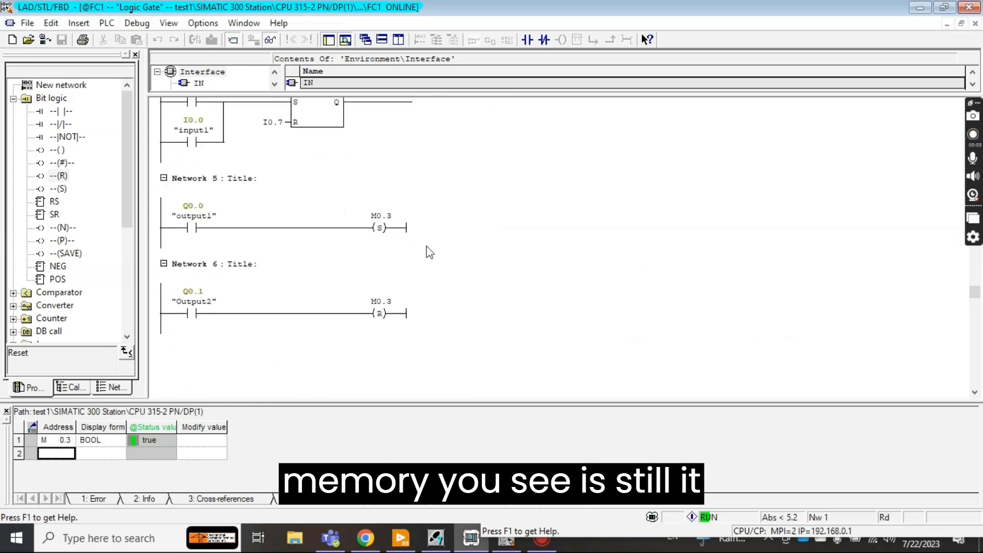
{"action": "left_click", "coordinate": [194, 178]}
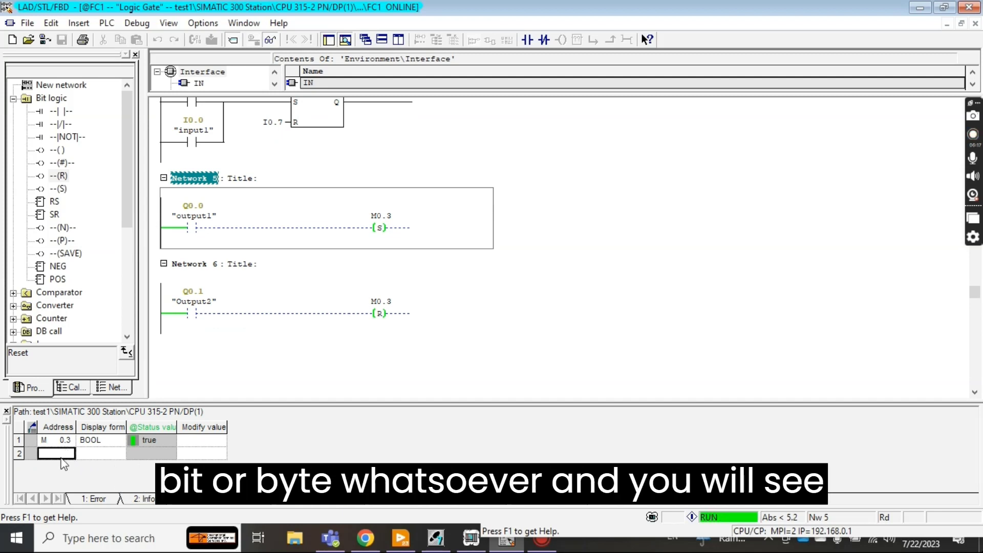
{"action": "mouse_move", "coordinate": [100, 456]}
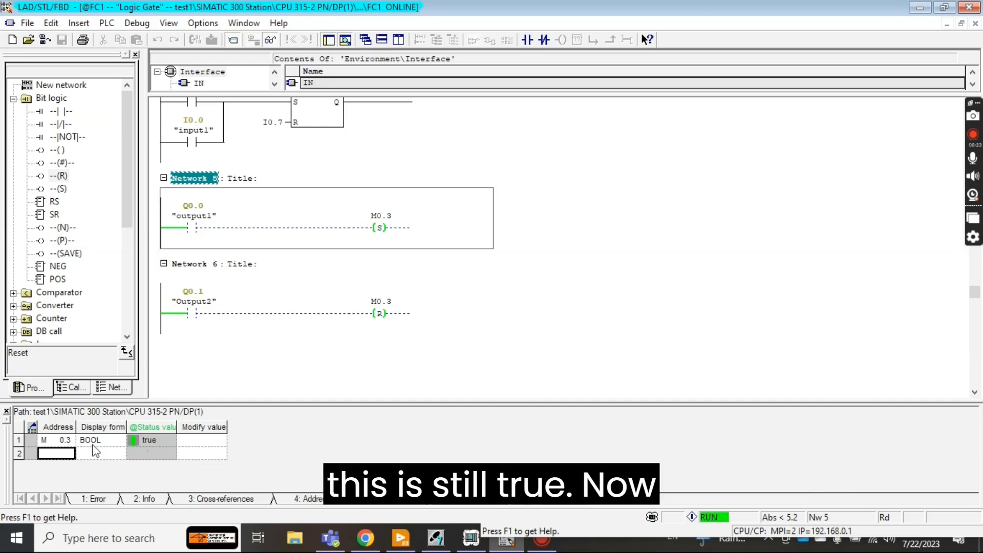
{"action": "mouse_move", "coordinate": [449, 310]}
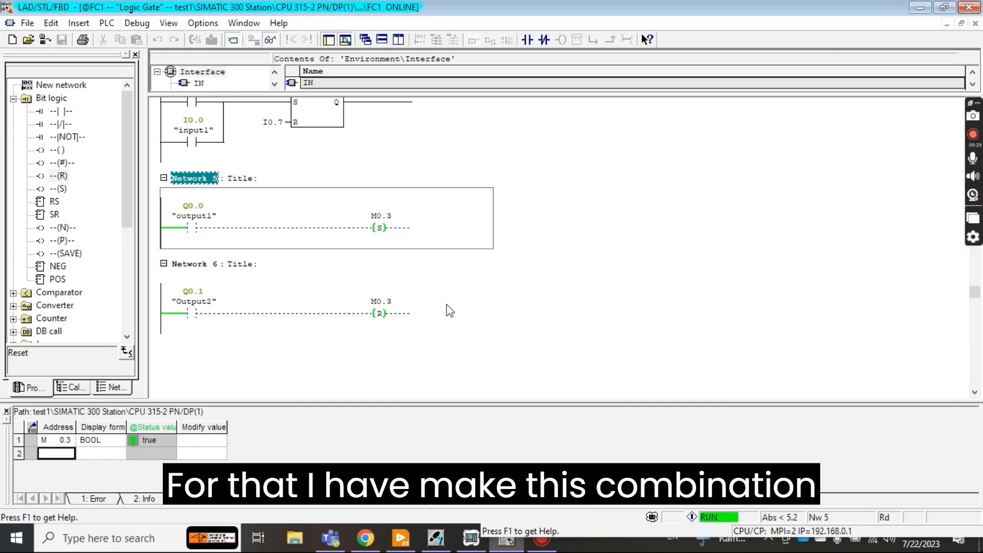
{"action": "mouse_move", "coordinate": [390, 318]}
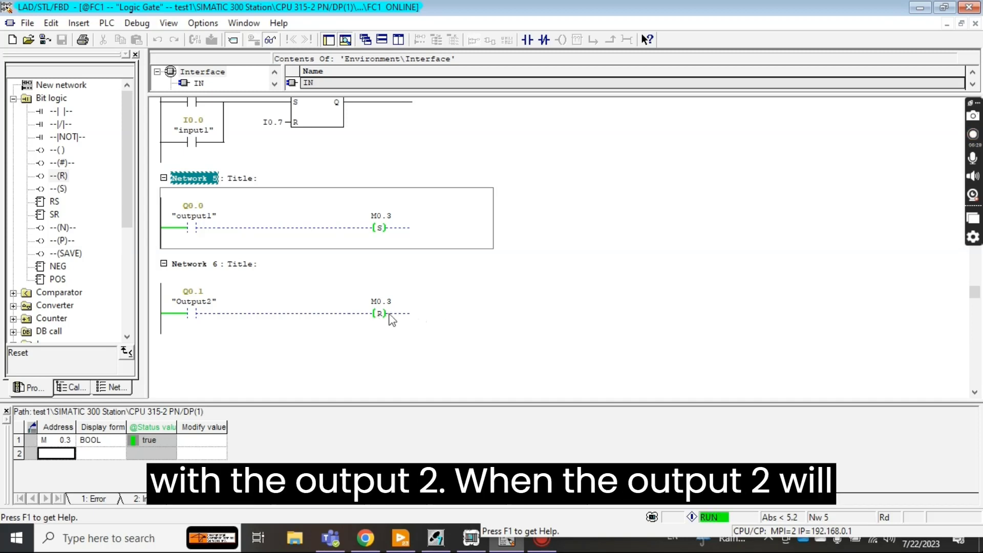
{"action": "mouse_move", "coordinate": [198, 313]}
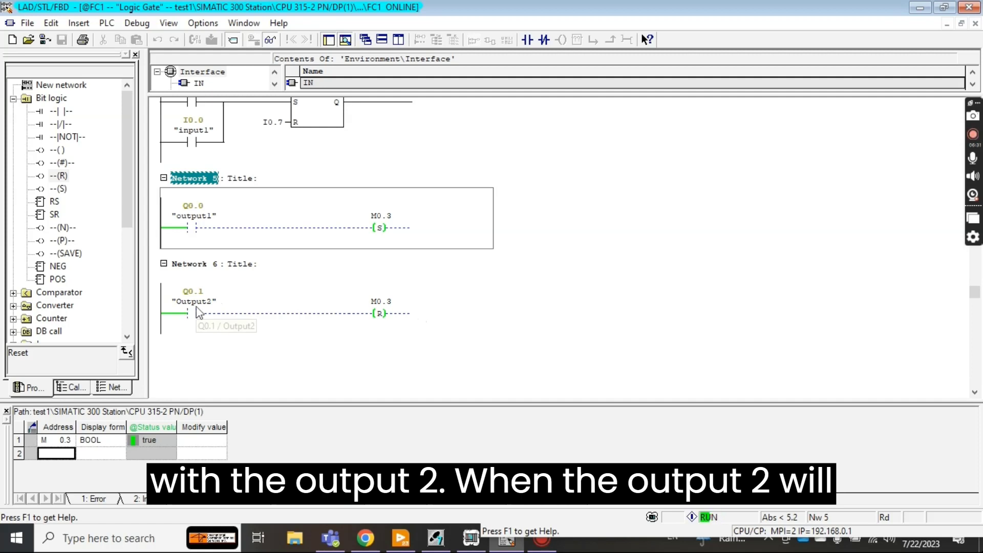
{"action": "mouse_move", "coordinate": [204, 312]}
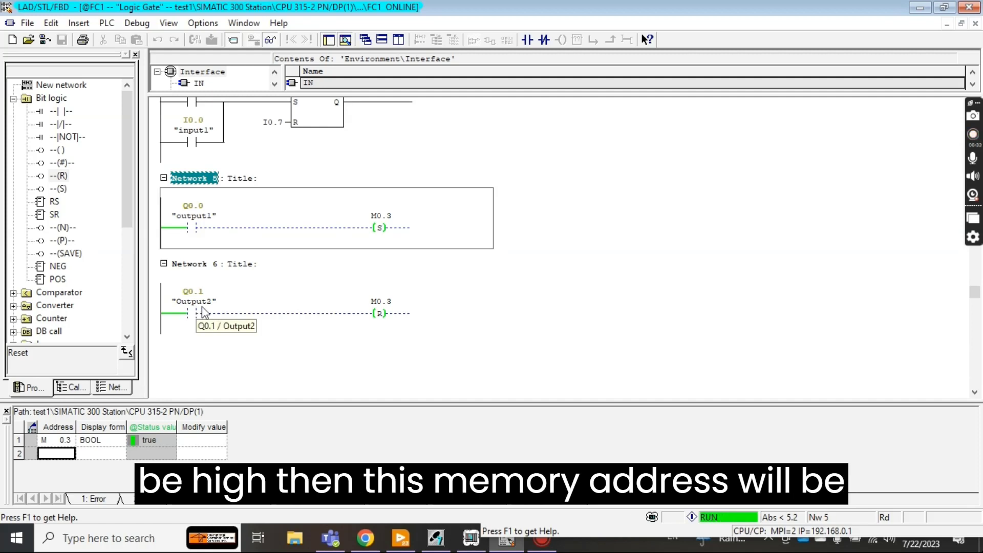
{"action": "mouse_move", "coordinate": [389, 332]}
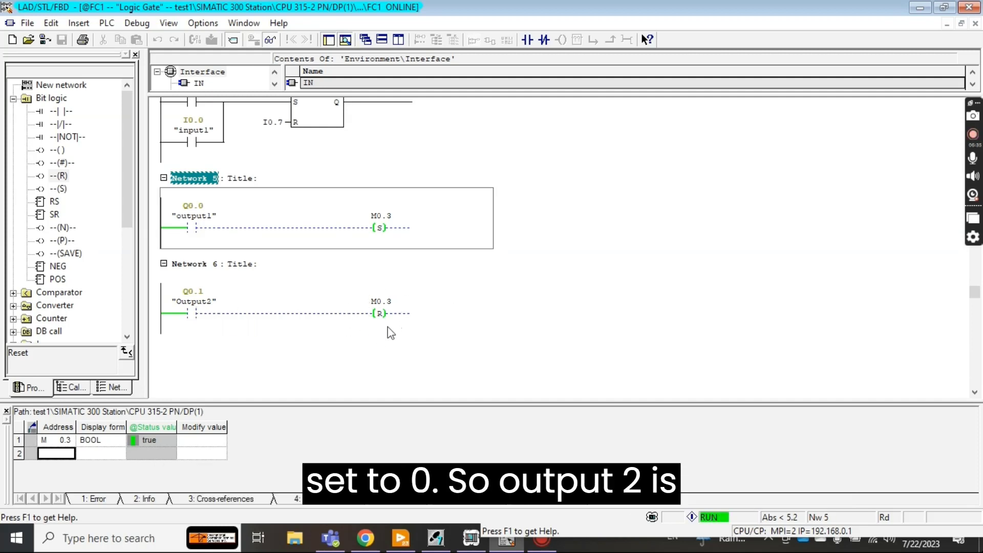
- Set IB0 bits 2 and 3 (I0.2, I0.3) in PLCSIM so Output2 in Network 2 energizes
{"action": "scroll", "scroll_direction": "up", "scroll_amount": 3}
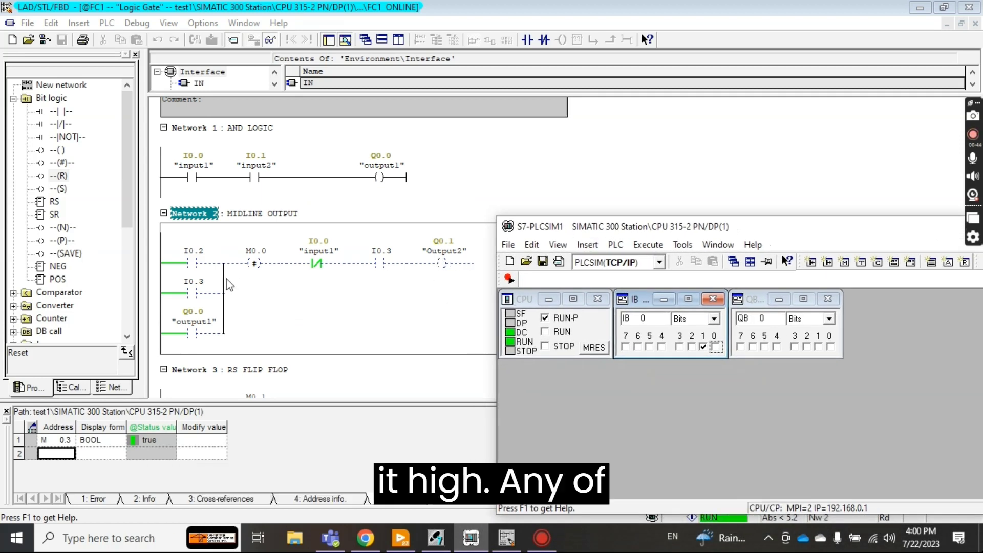
{"action": "mouse_move", "coordinate": [233, 296]}
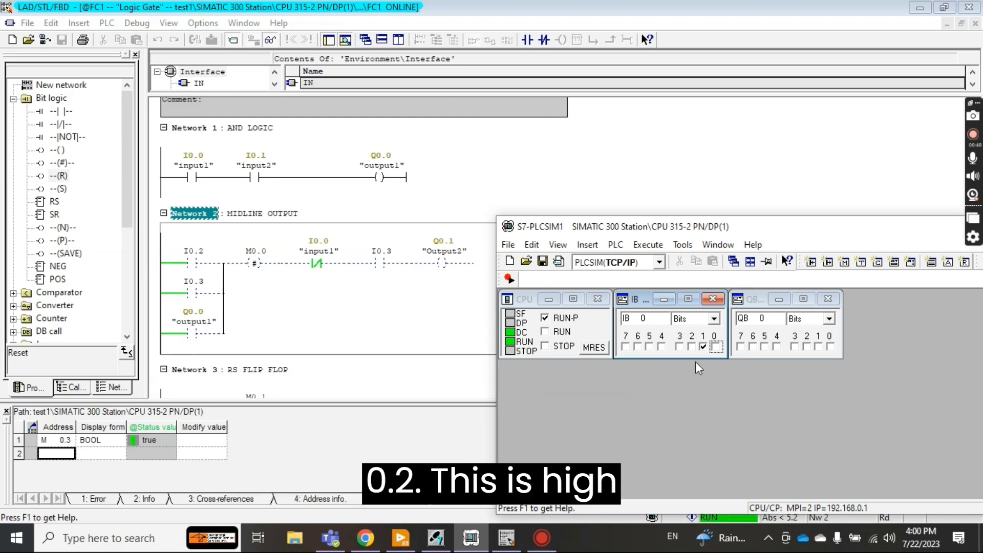
{"action": "left_click", "coordinate": [693, 346]}
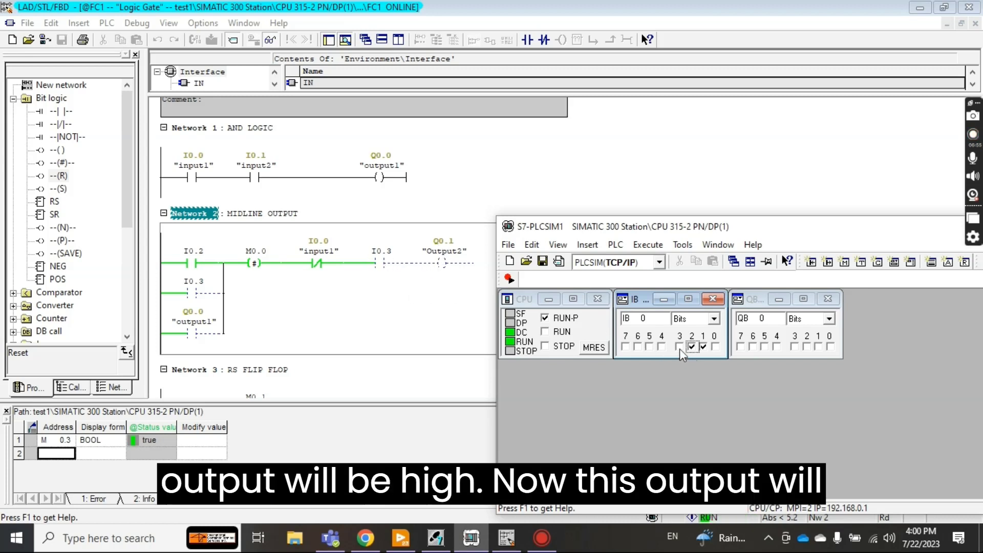
{"action": "left_click", "coordinate": [691, 347]}
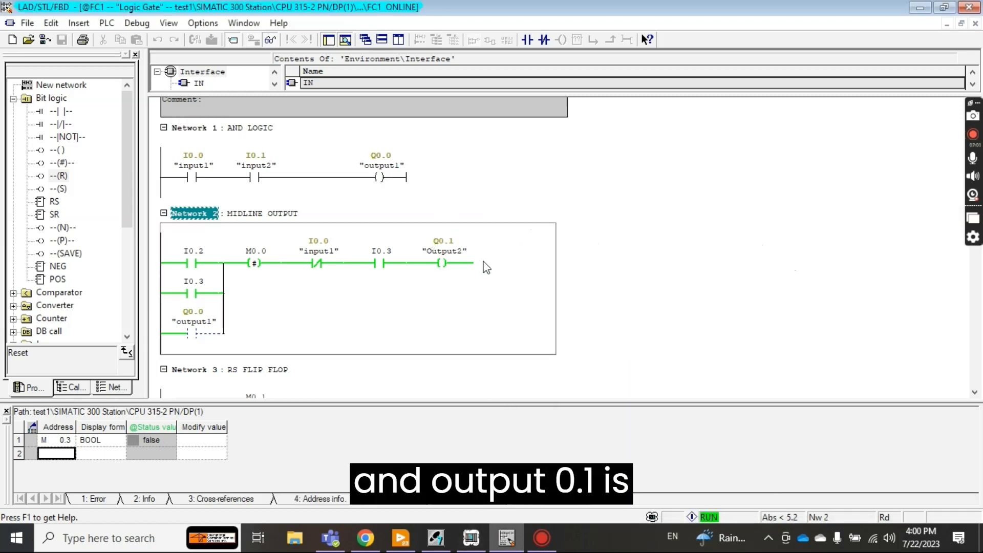
{"action": "mouse_move", "coordinate": [464, 332]}
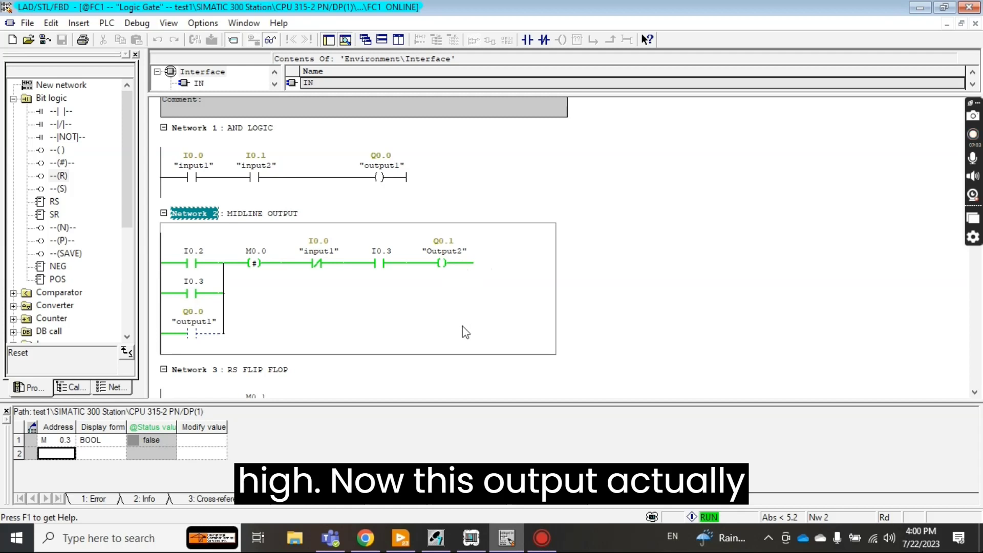
- Scroll to Network 6 to confirm the energized Output2 contact resets M0.3 to false
{"action": "scroll", "scroll_direction": "down", "scroll_amount": 3}
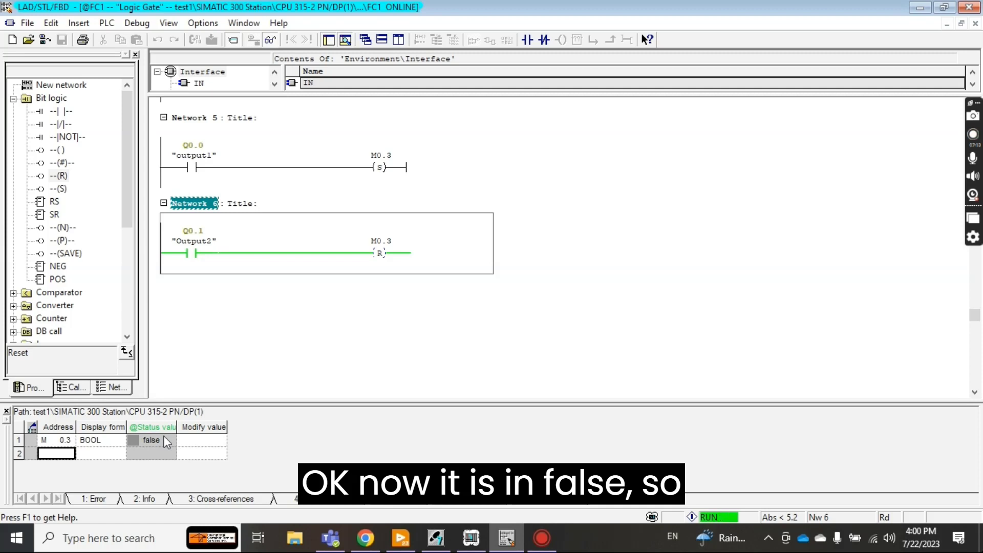
{"action": "mouse_move", "coordinate": [392, 364]}
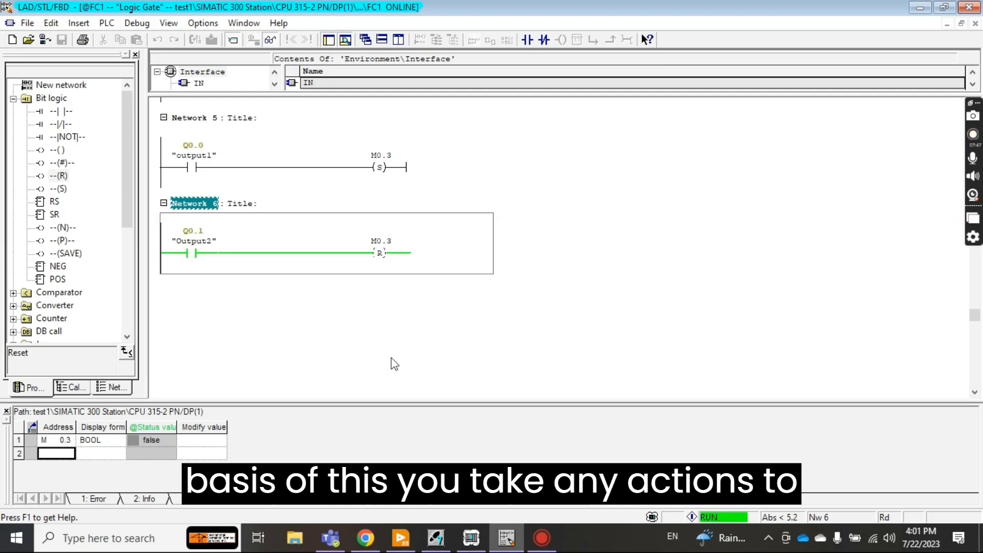
{"action": "scroll", "scroll_direction": "up", "scroll_amount": 3}
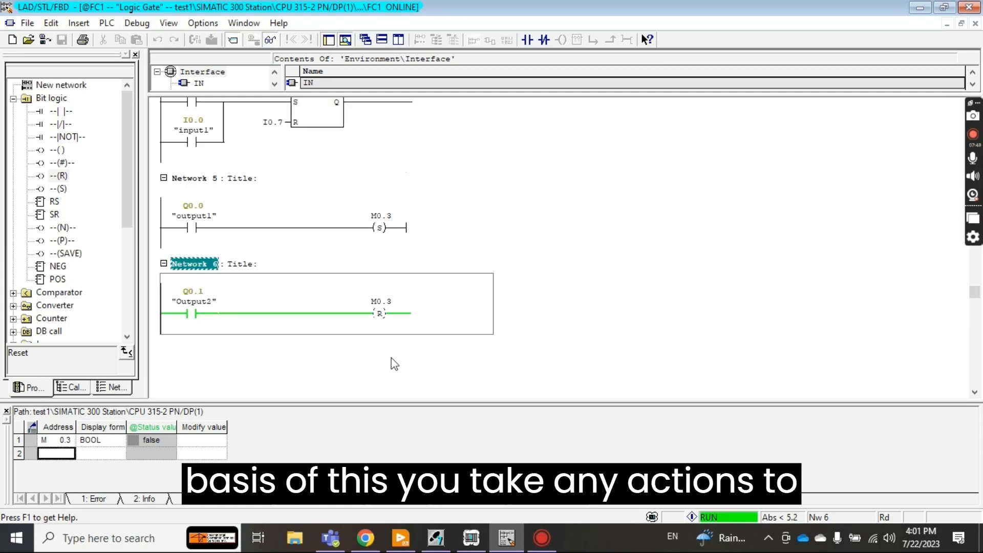
{"action": "scroll", "scroll_direction": "up", "scroll_amount": 3}
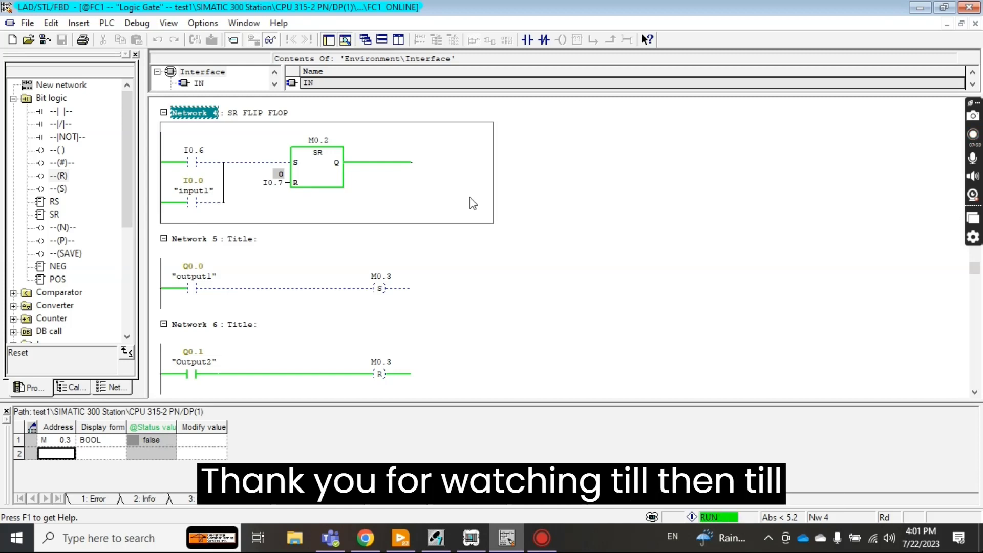
{"action": "mouse_move", "coordinate": [746, 244]}
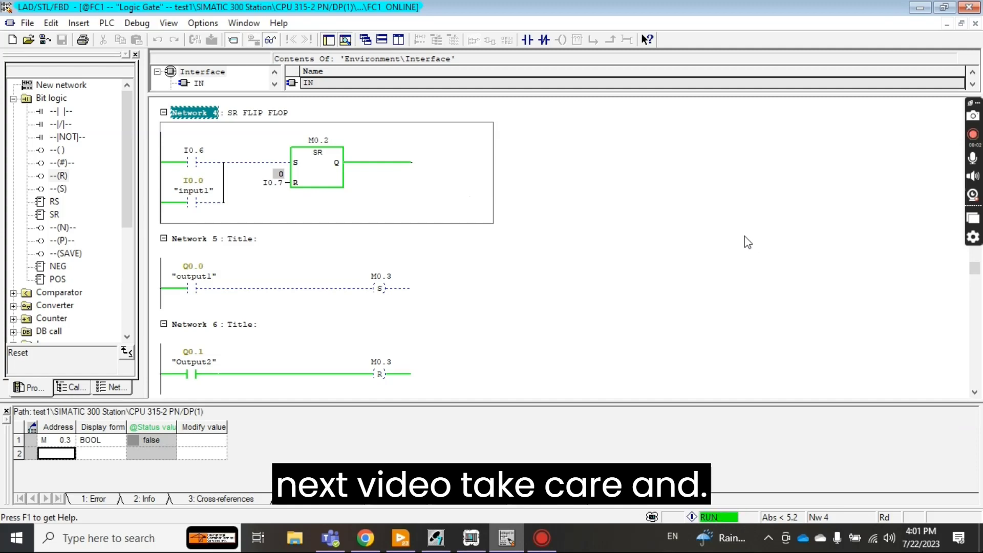